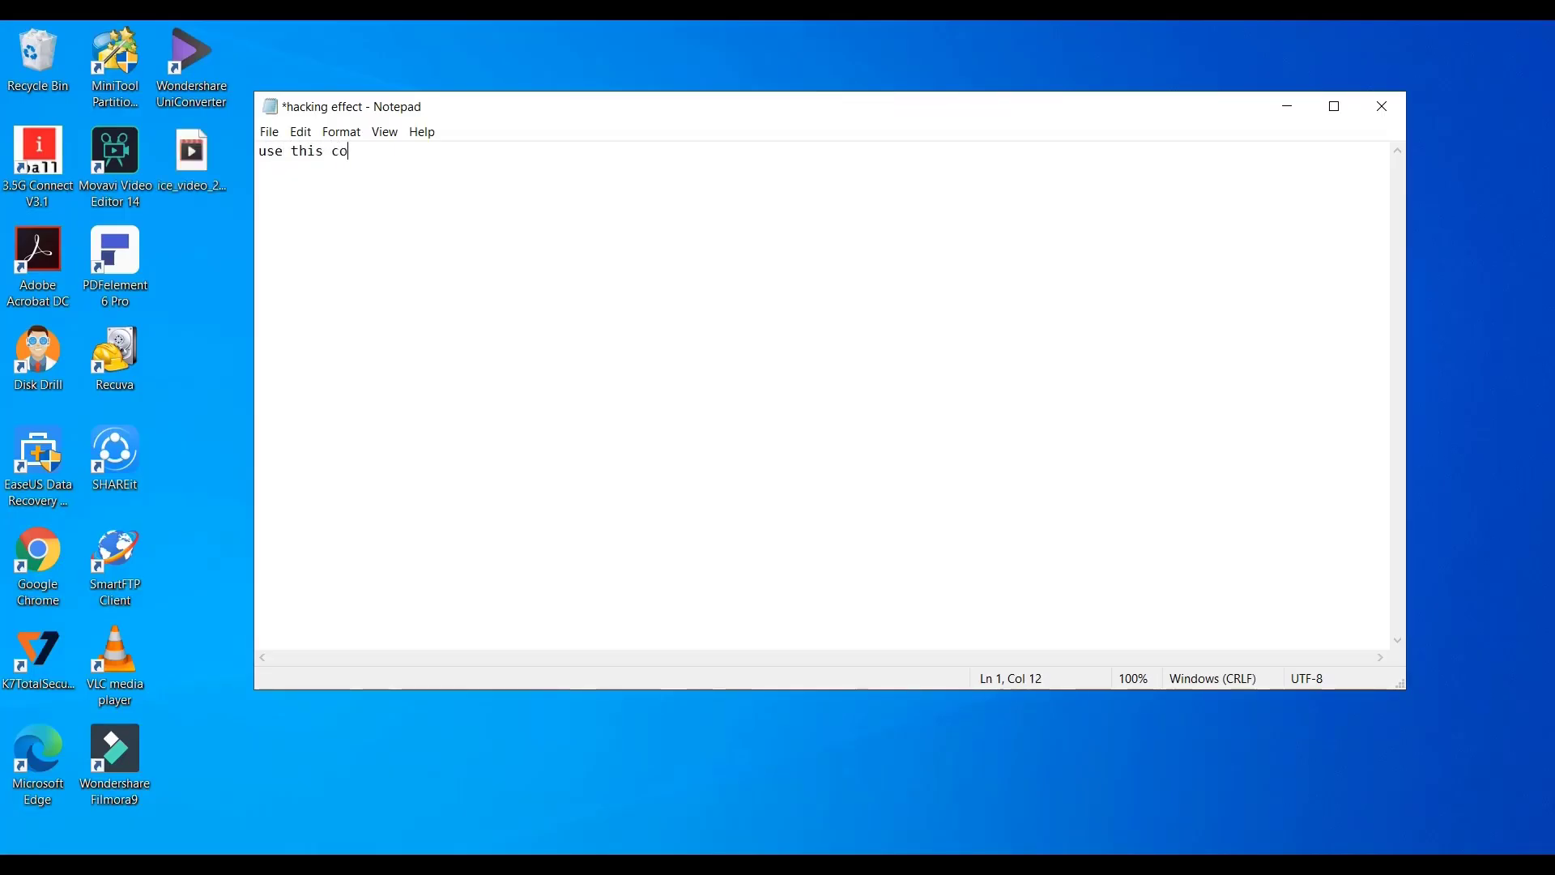
# Type an intro line about getting a hacking effect, then clear the document
pyautogui.write('de to get the effect of h')
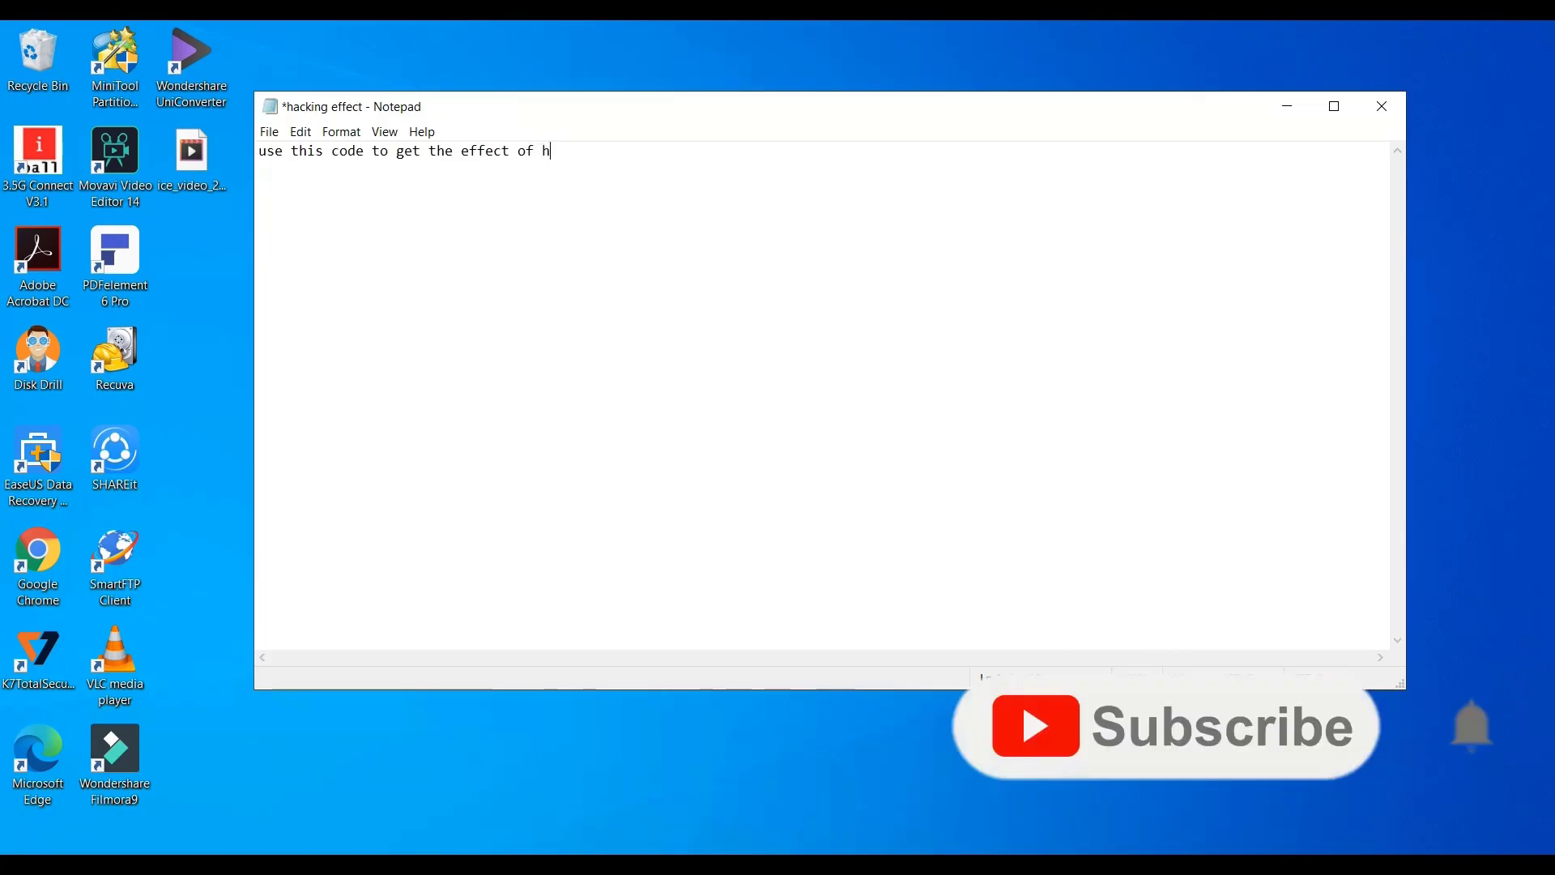
pyautogui.write('acking')
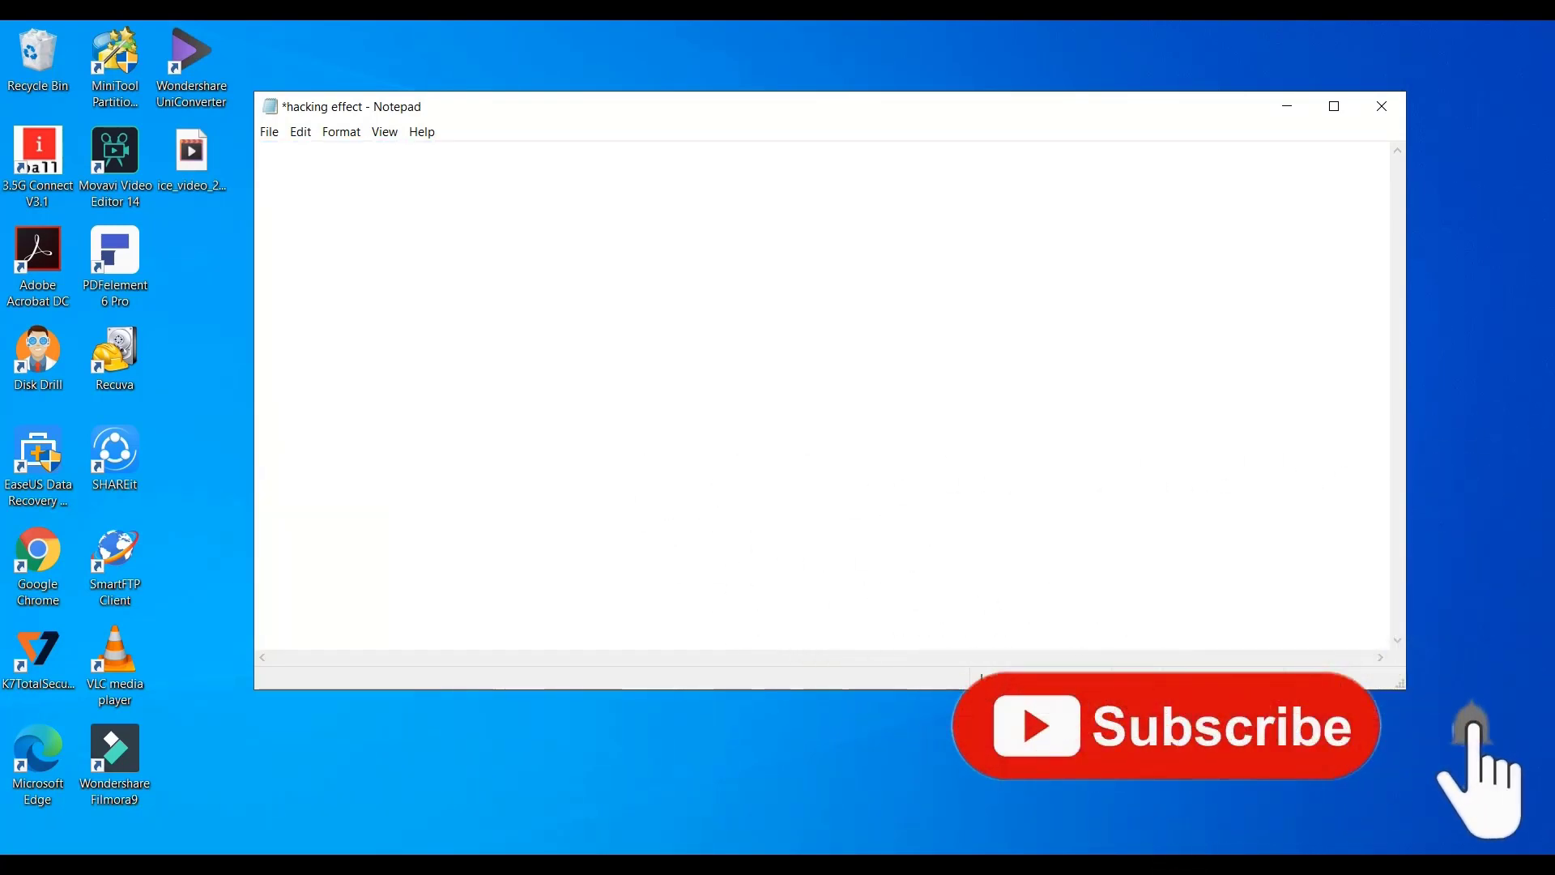
pyautogui.write('@echo o')
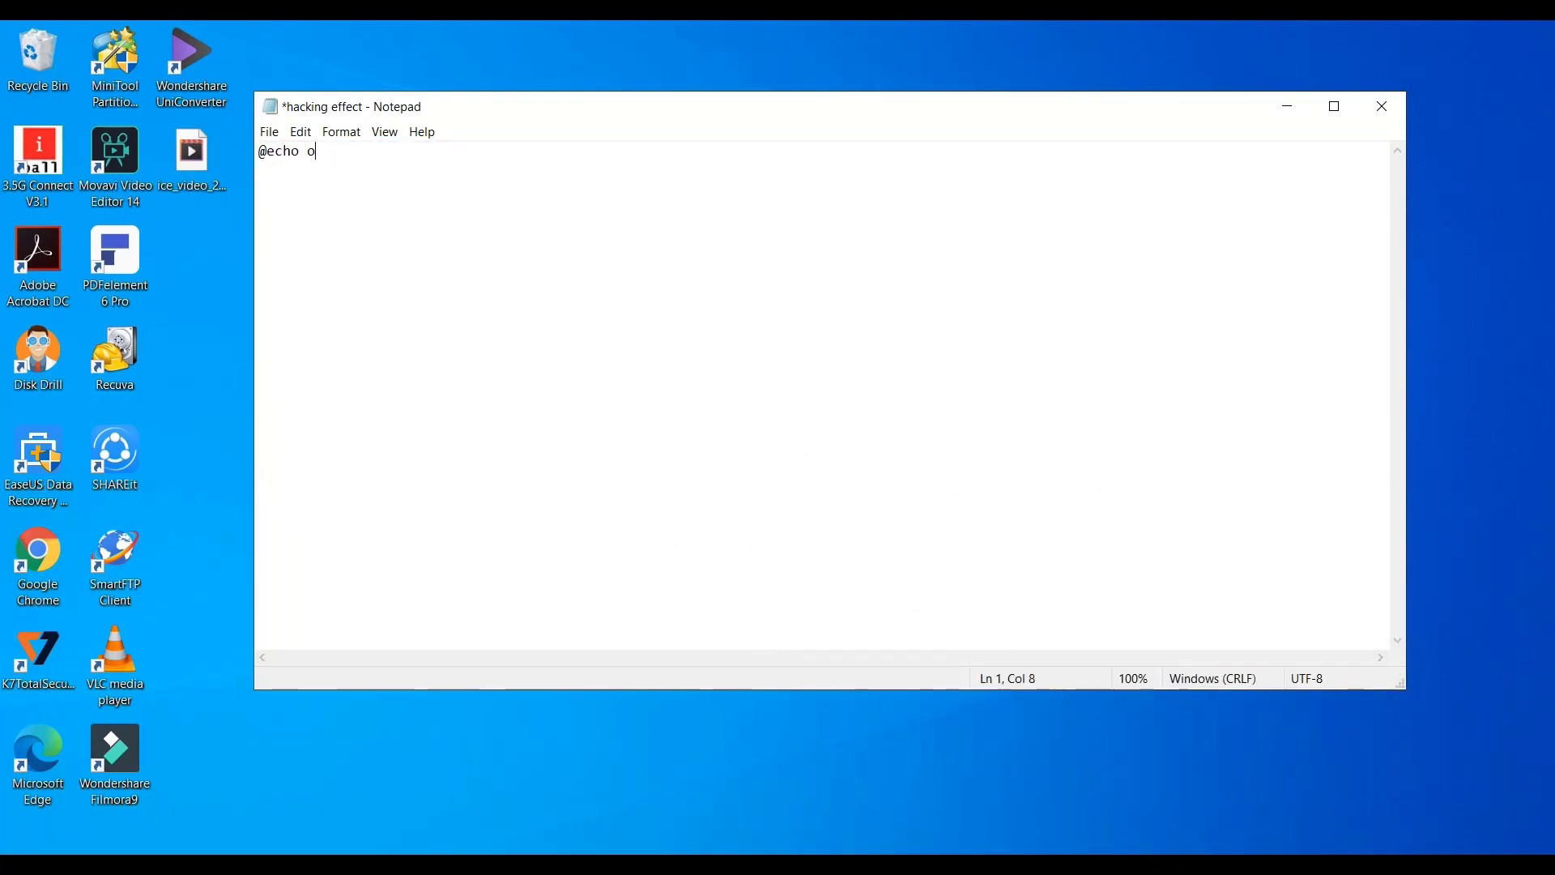
pyautogui.write('ff')
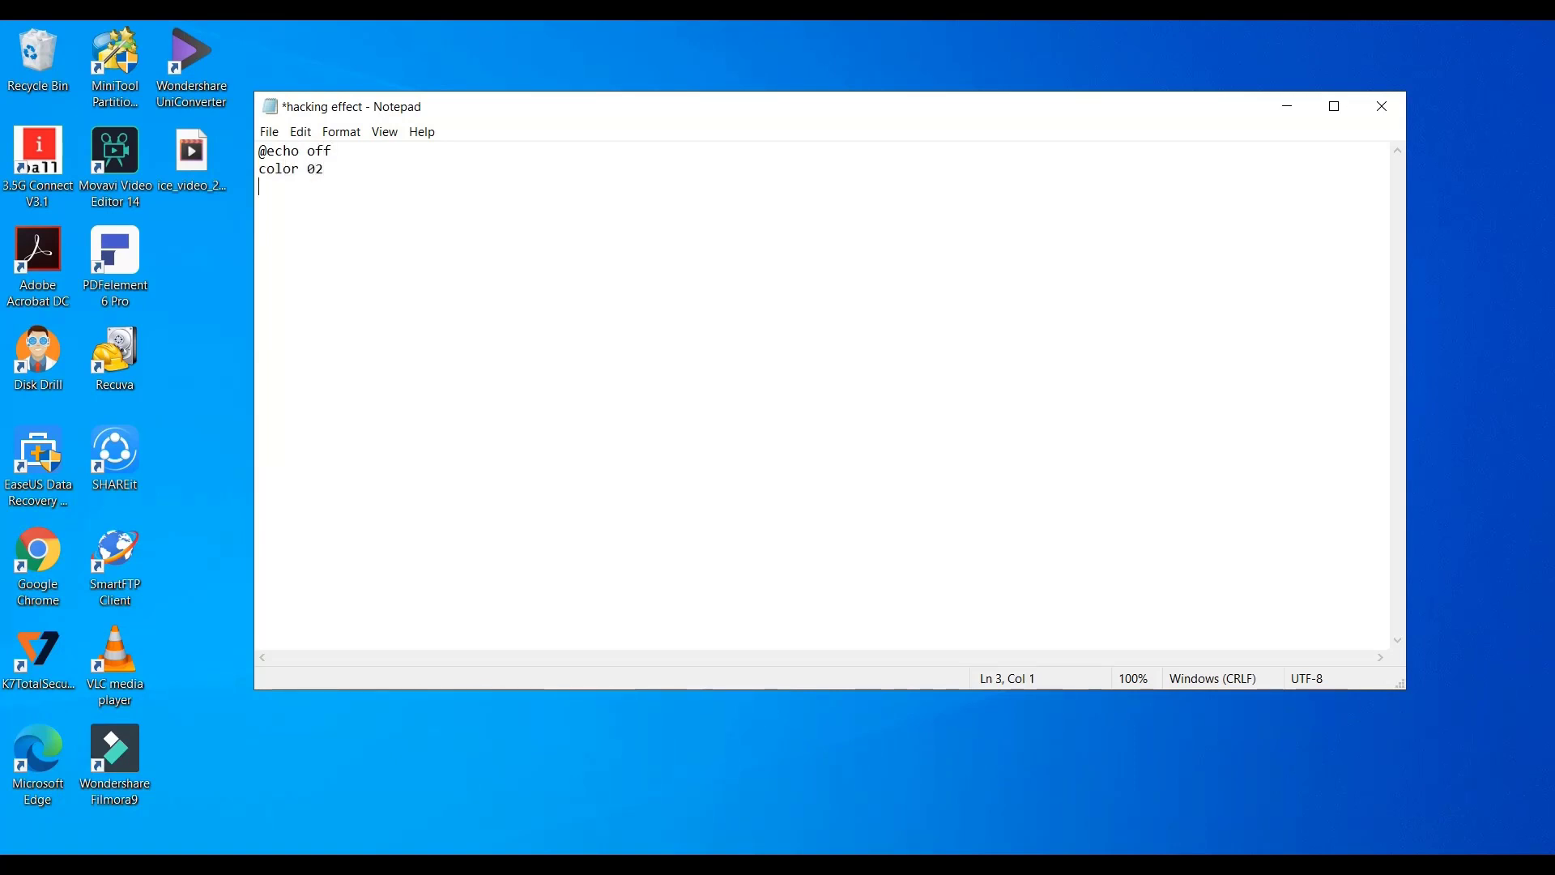
pyautogui.write(':s')
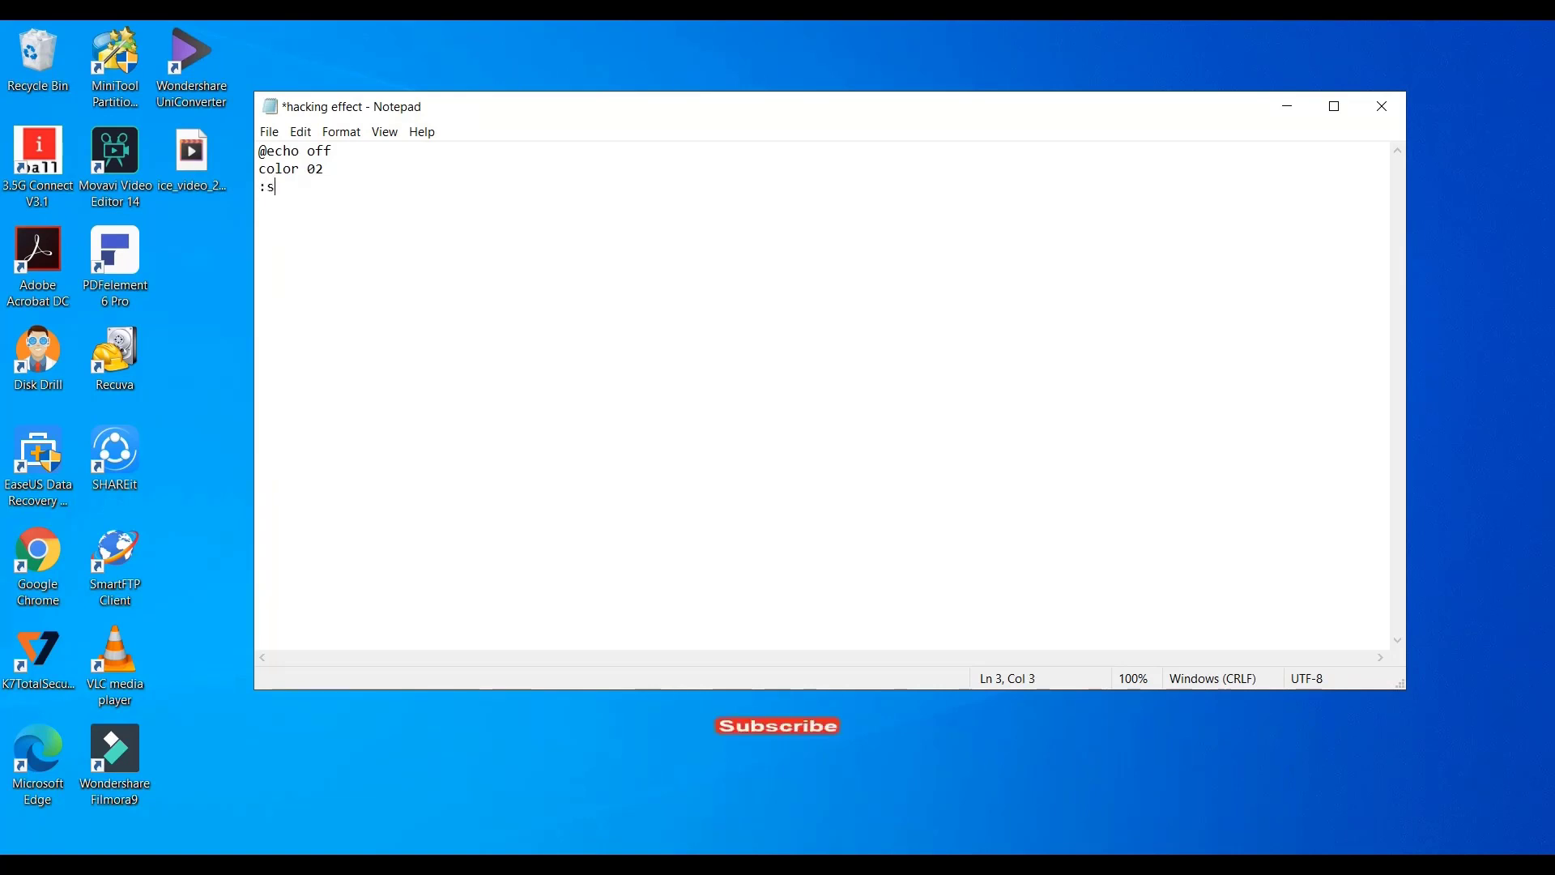
pyautogui.write('tart')
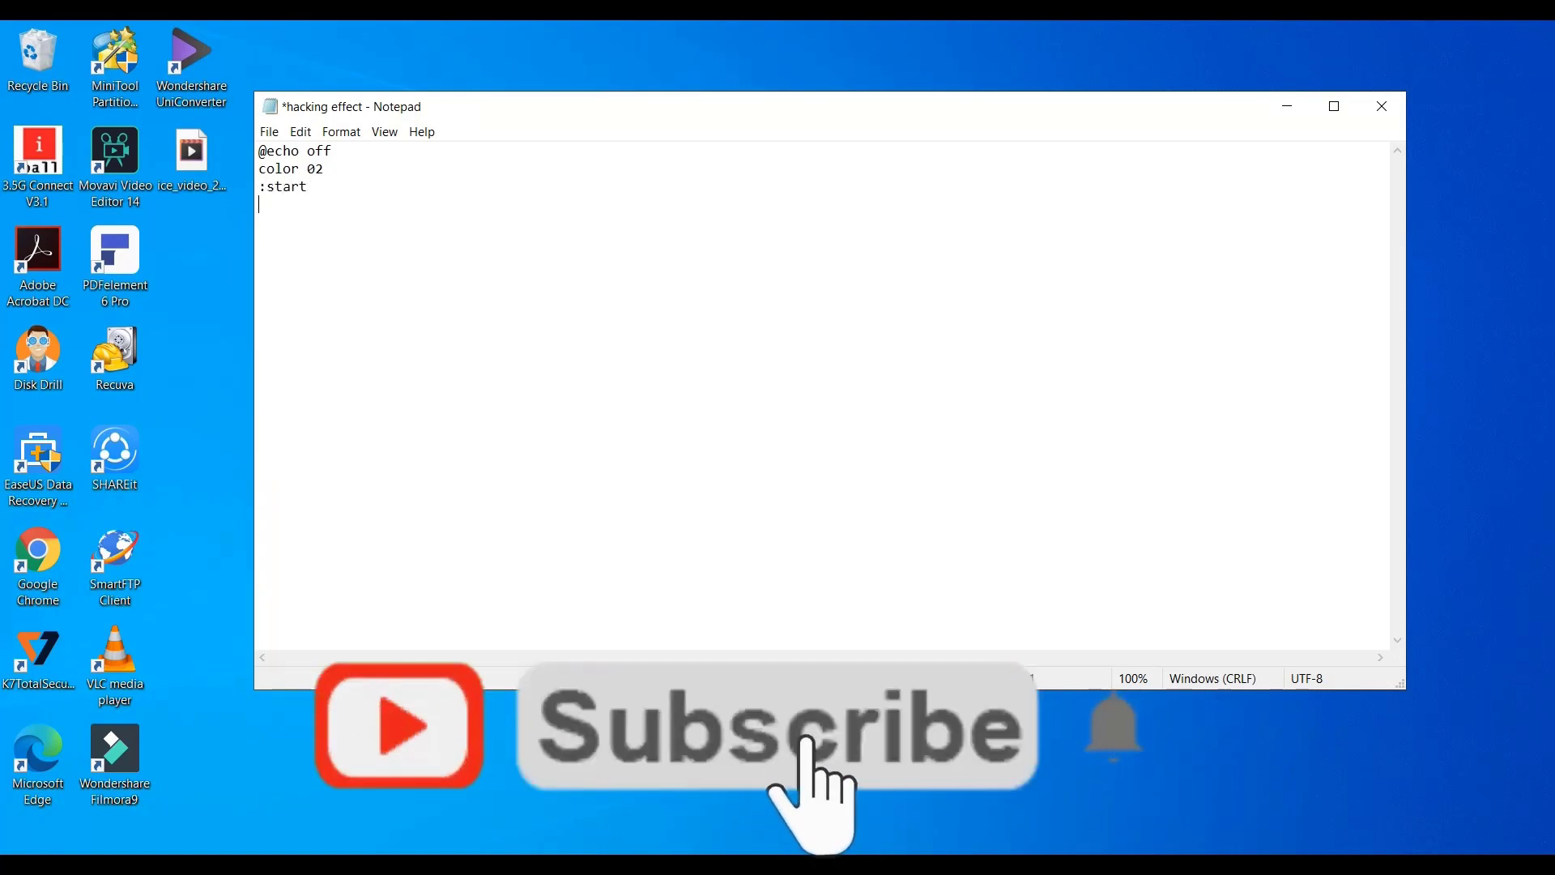
pyautogui.write('echo')
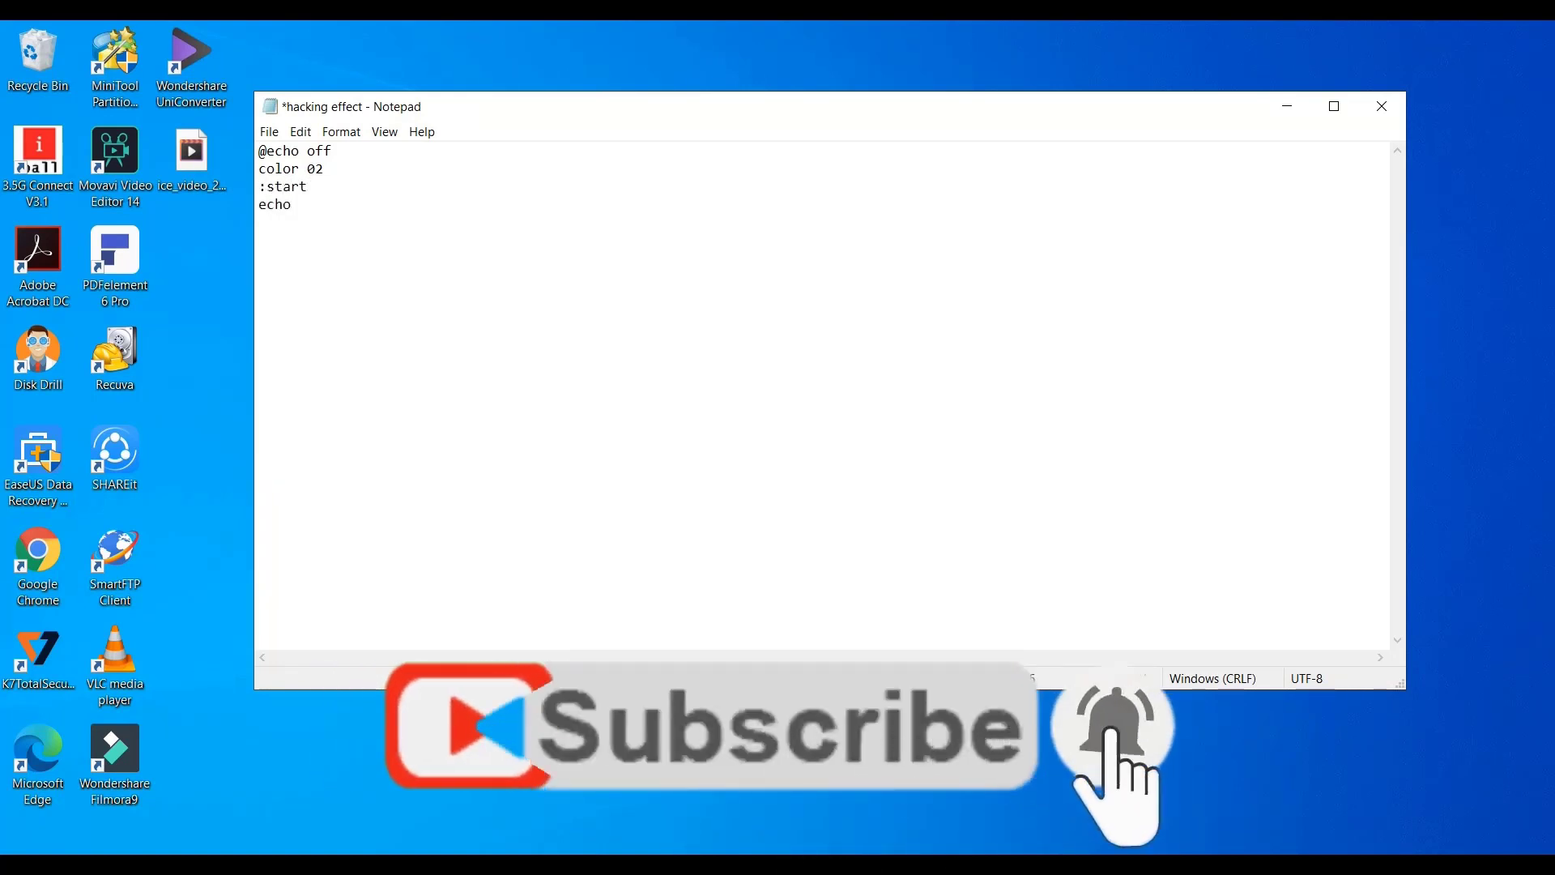
pyautogui.write('%%')
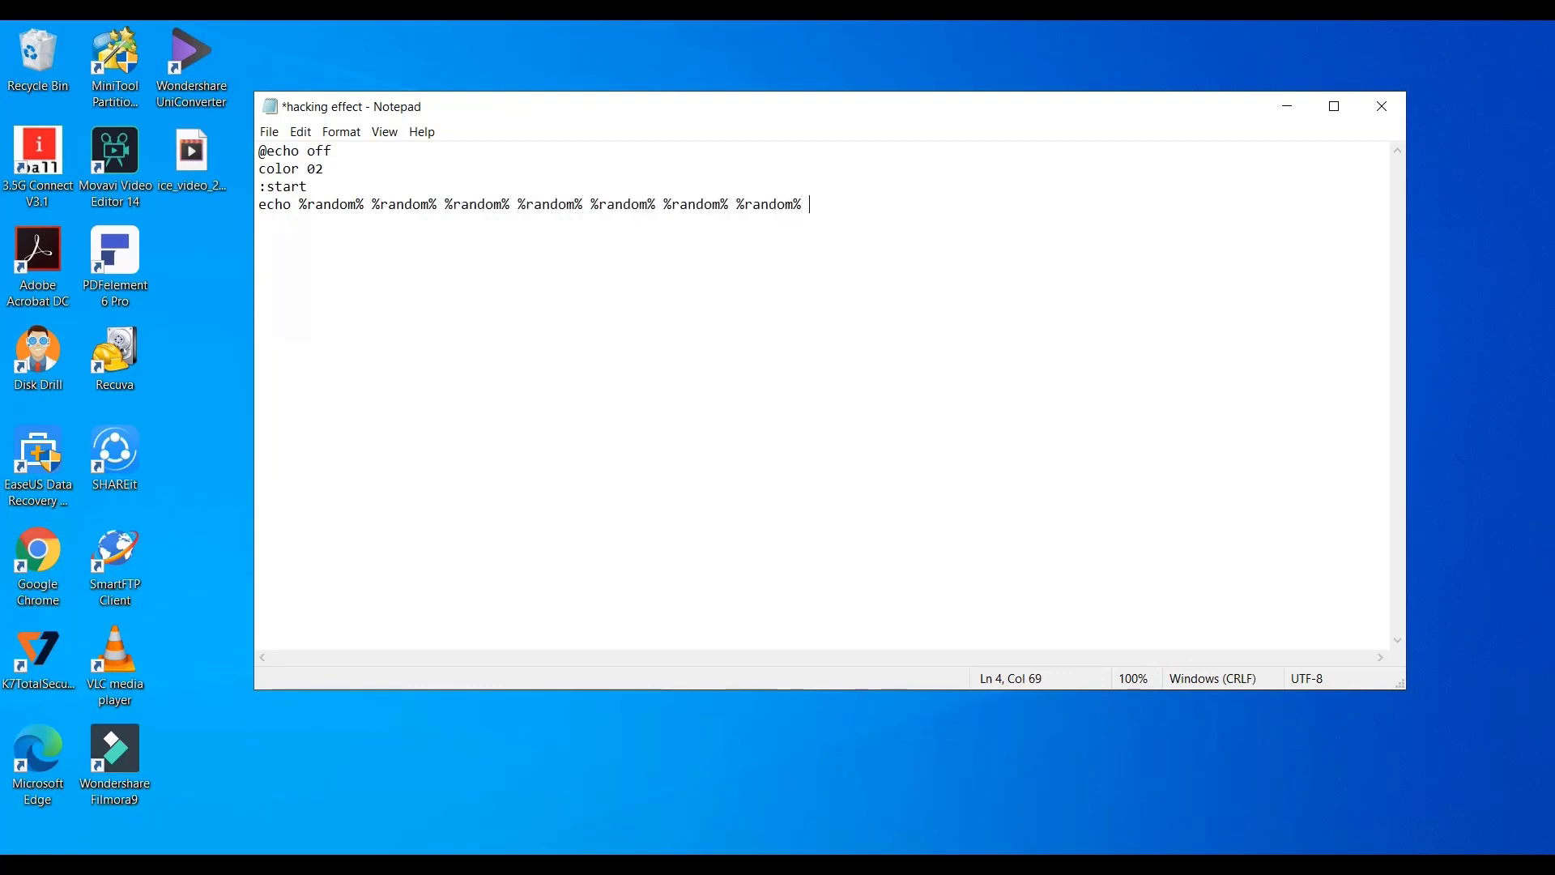
pyautogui.write('%random% %random%')
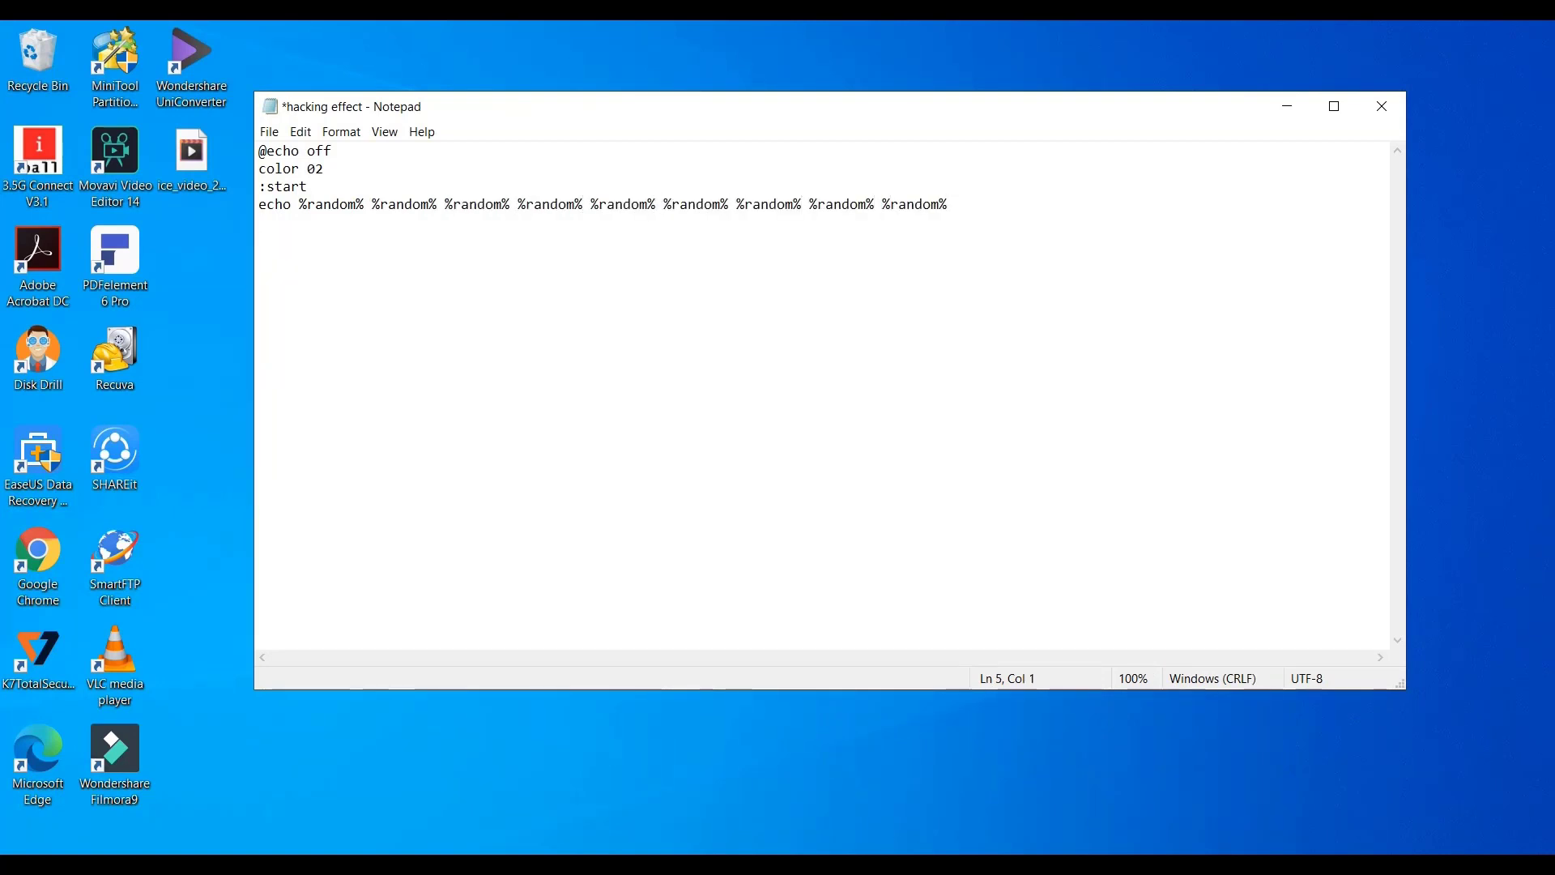
pyautogui.write('goto s')
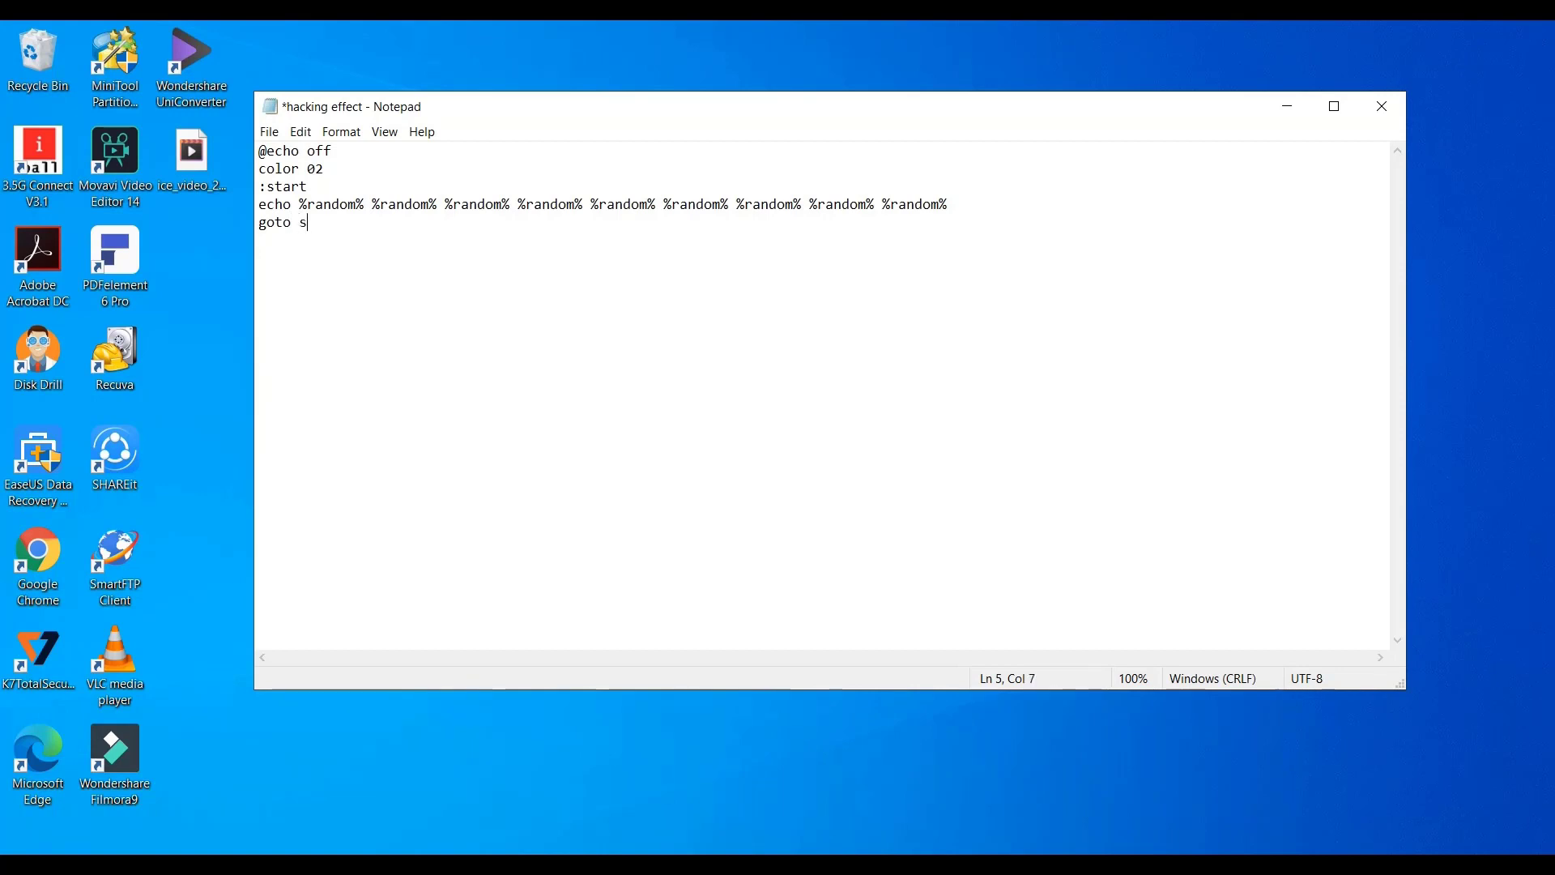
pyautogui.write('tart')
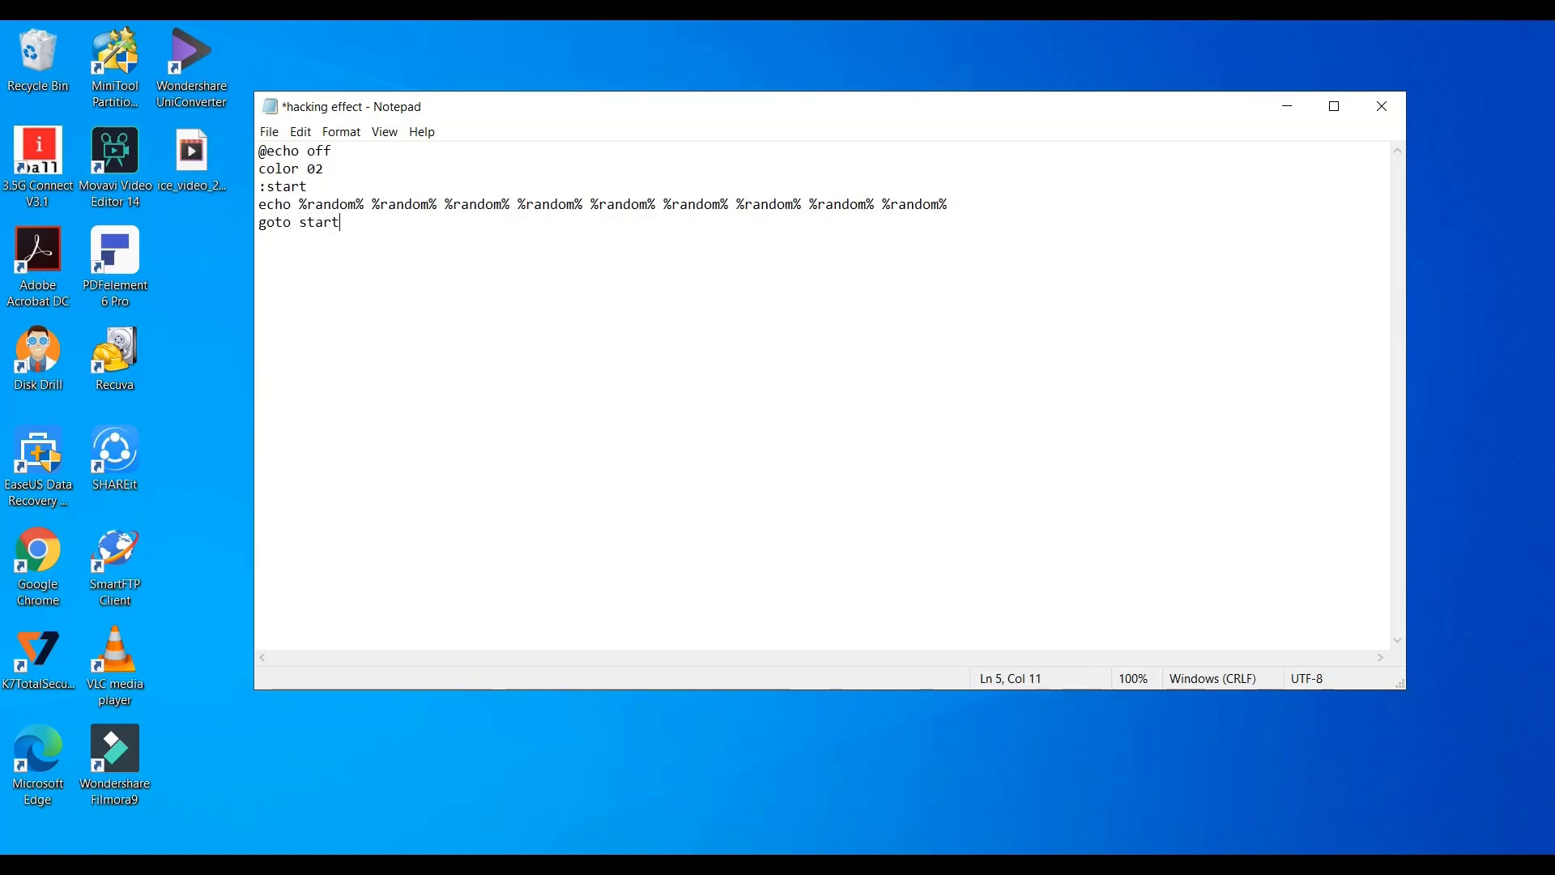
pyautogui.click(300, 131)
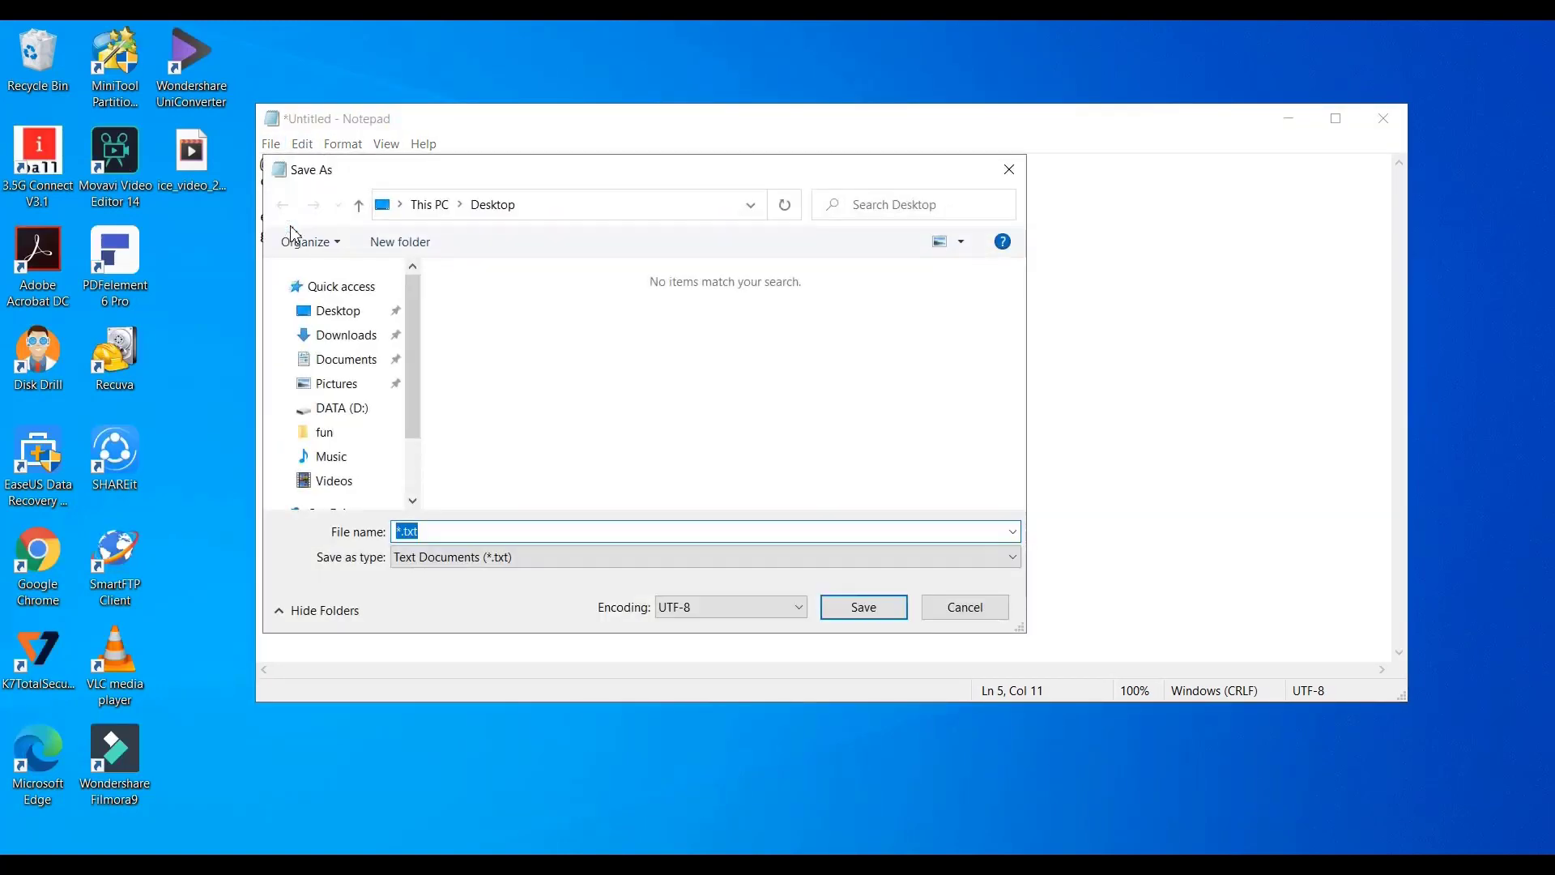
# Save the script on the Desktop under the file name 'hacking effect.bat'
pyautogui.write('hacking effect.bat')
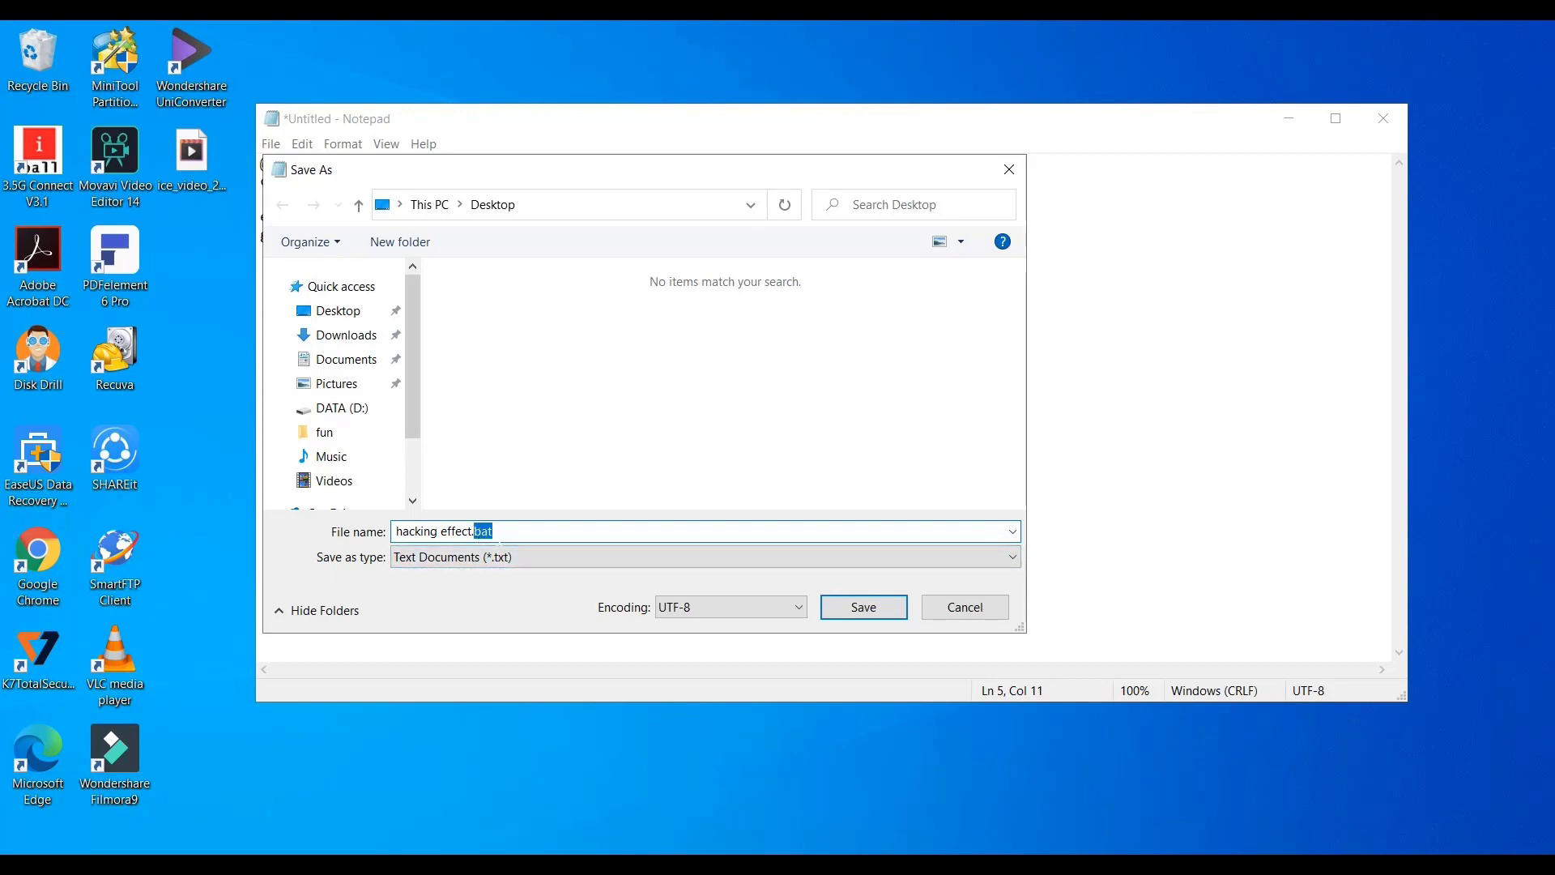
pyautogui.click(863, 607)
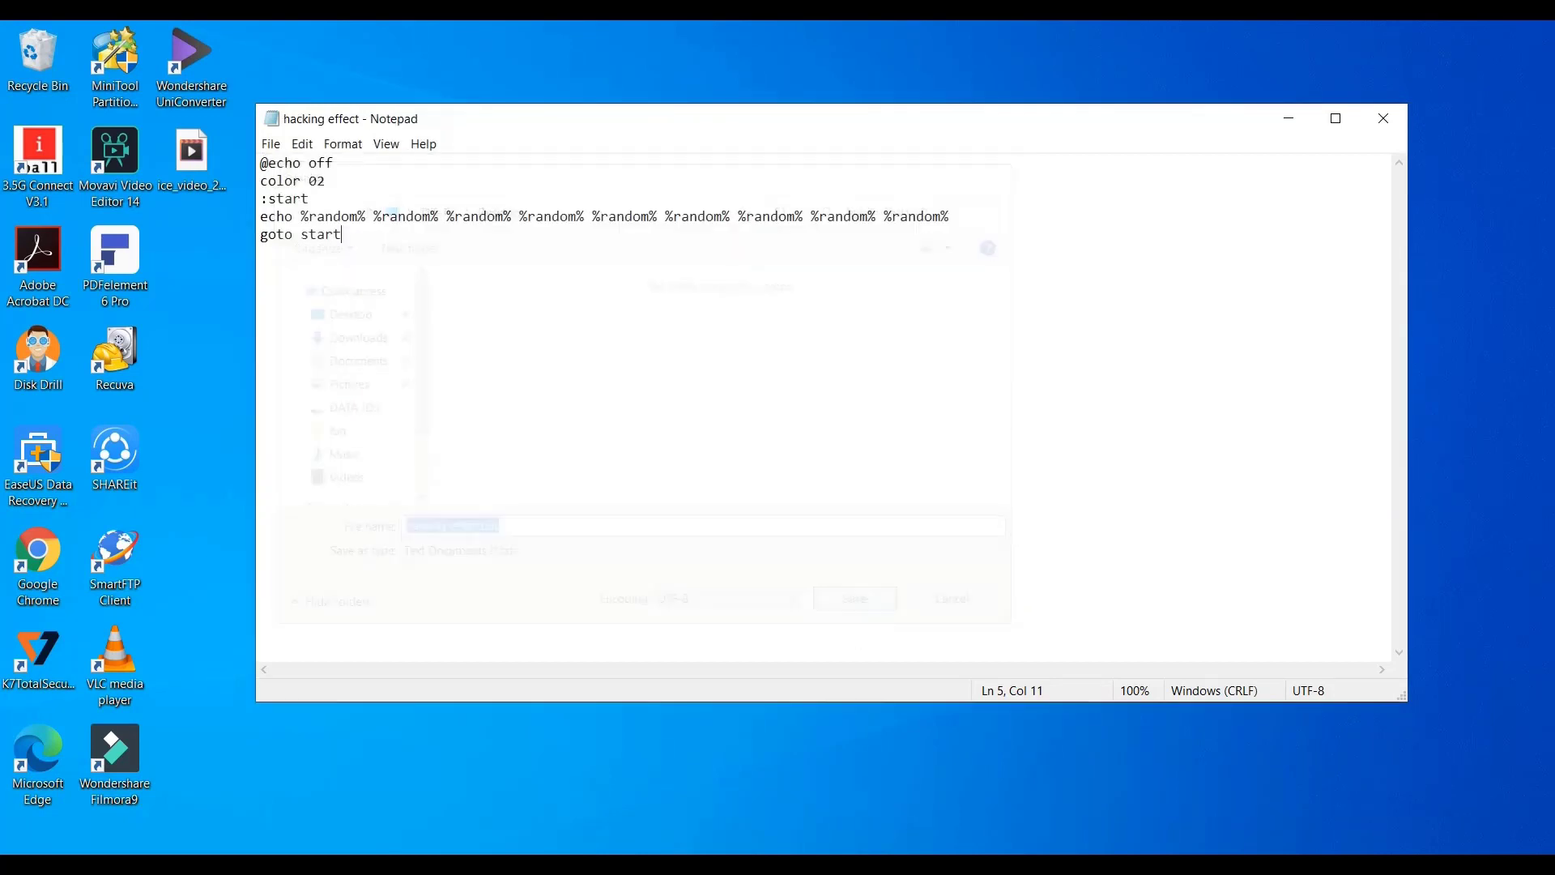
pyautogui.click(854, 598)
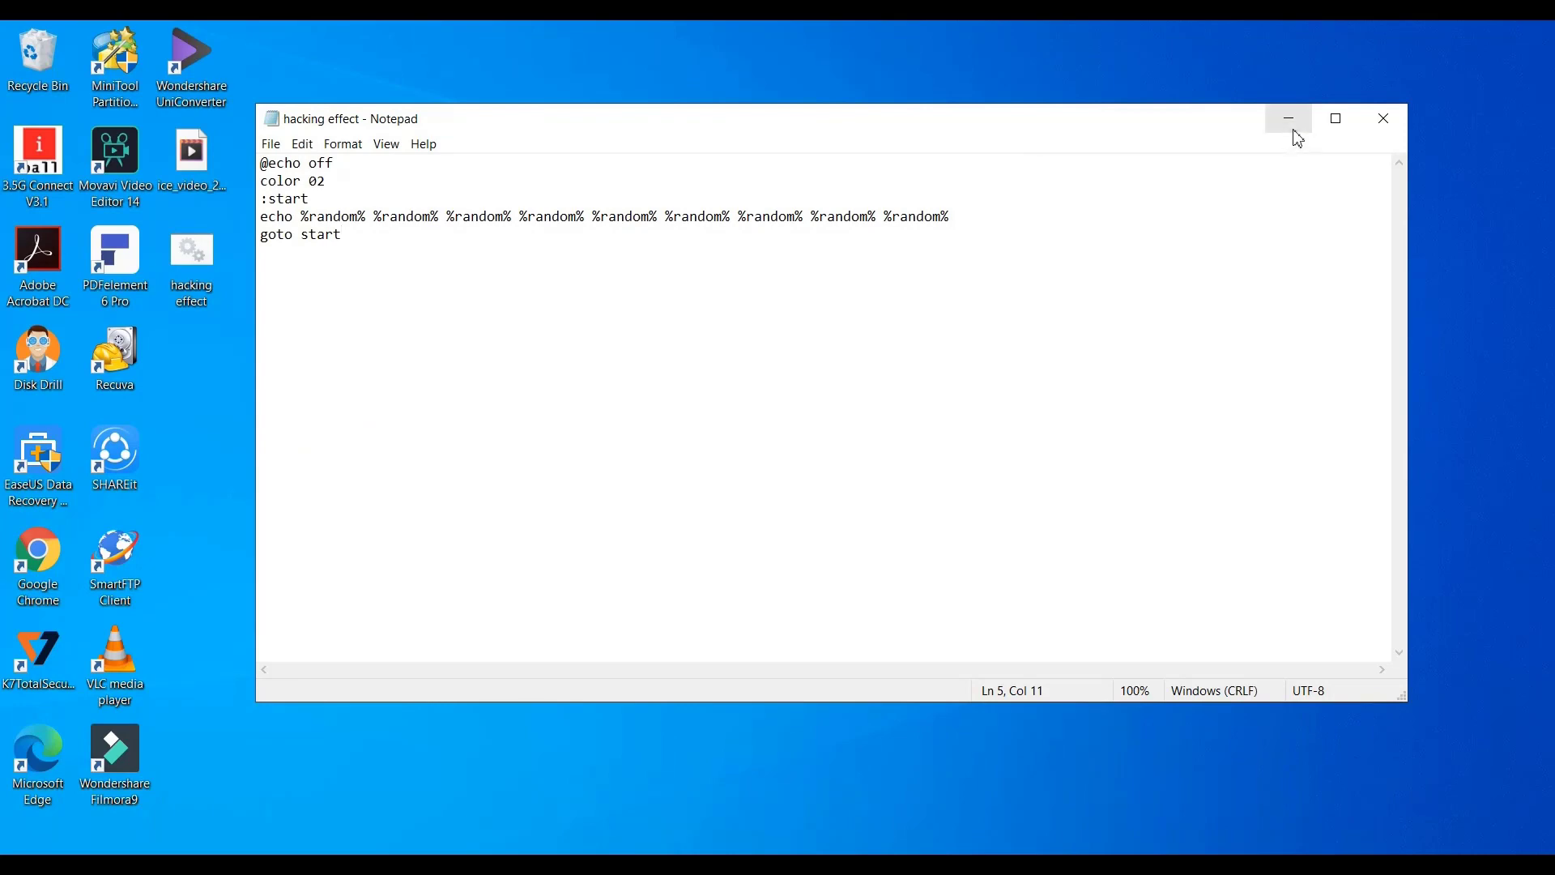
# Minimize Notepad and run the hacking effect script from its desktop icon
pyautogui.click(1288, 117)
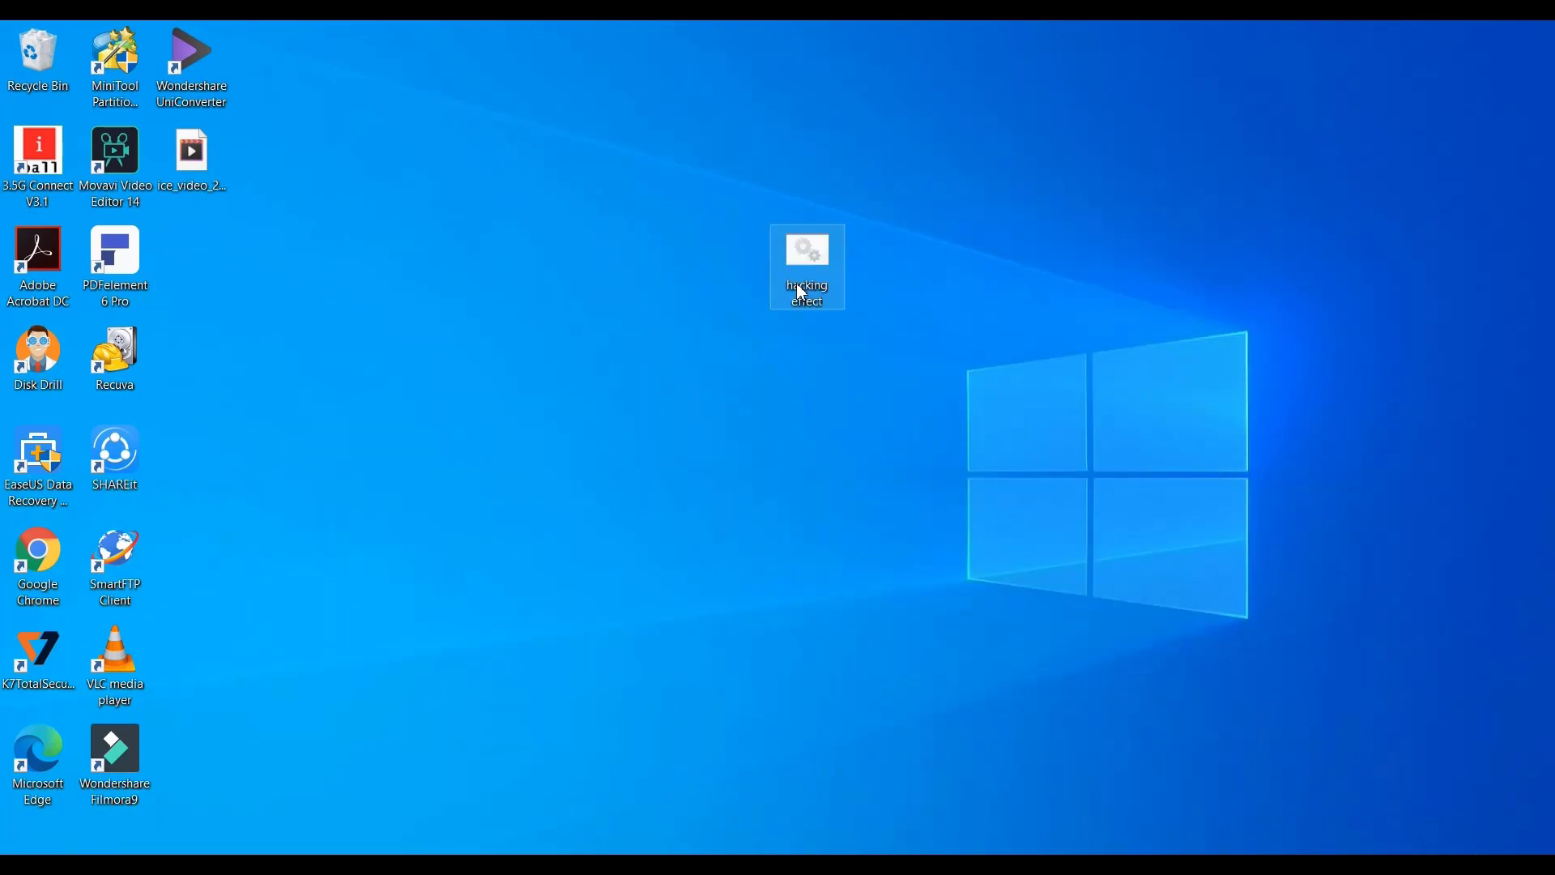
pyautogui.doubleClick(806, 248)
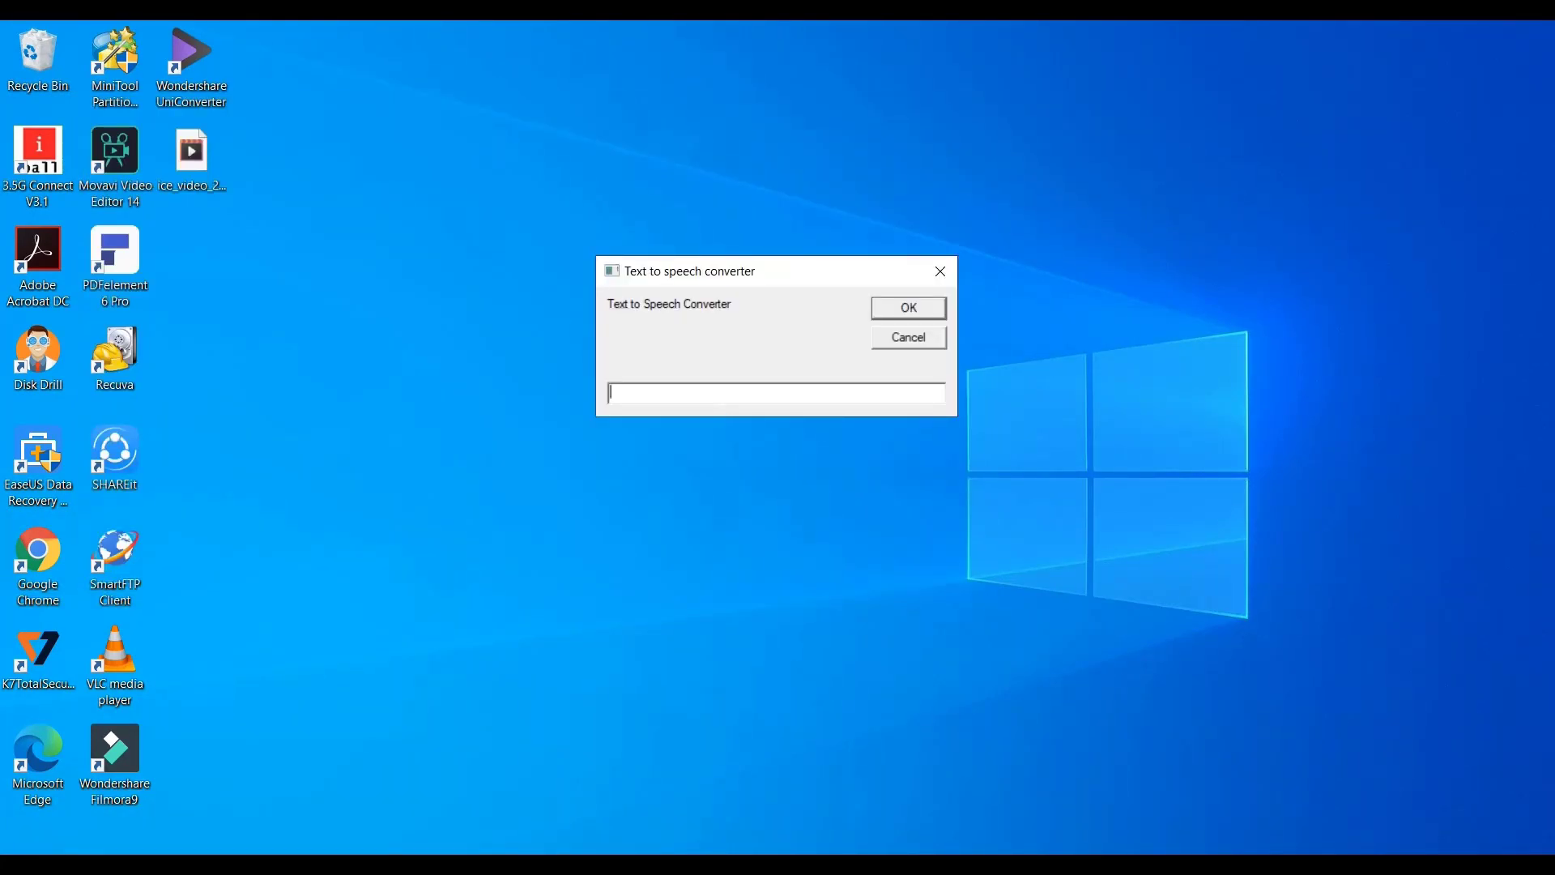
pyautogui.write('hello')
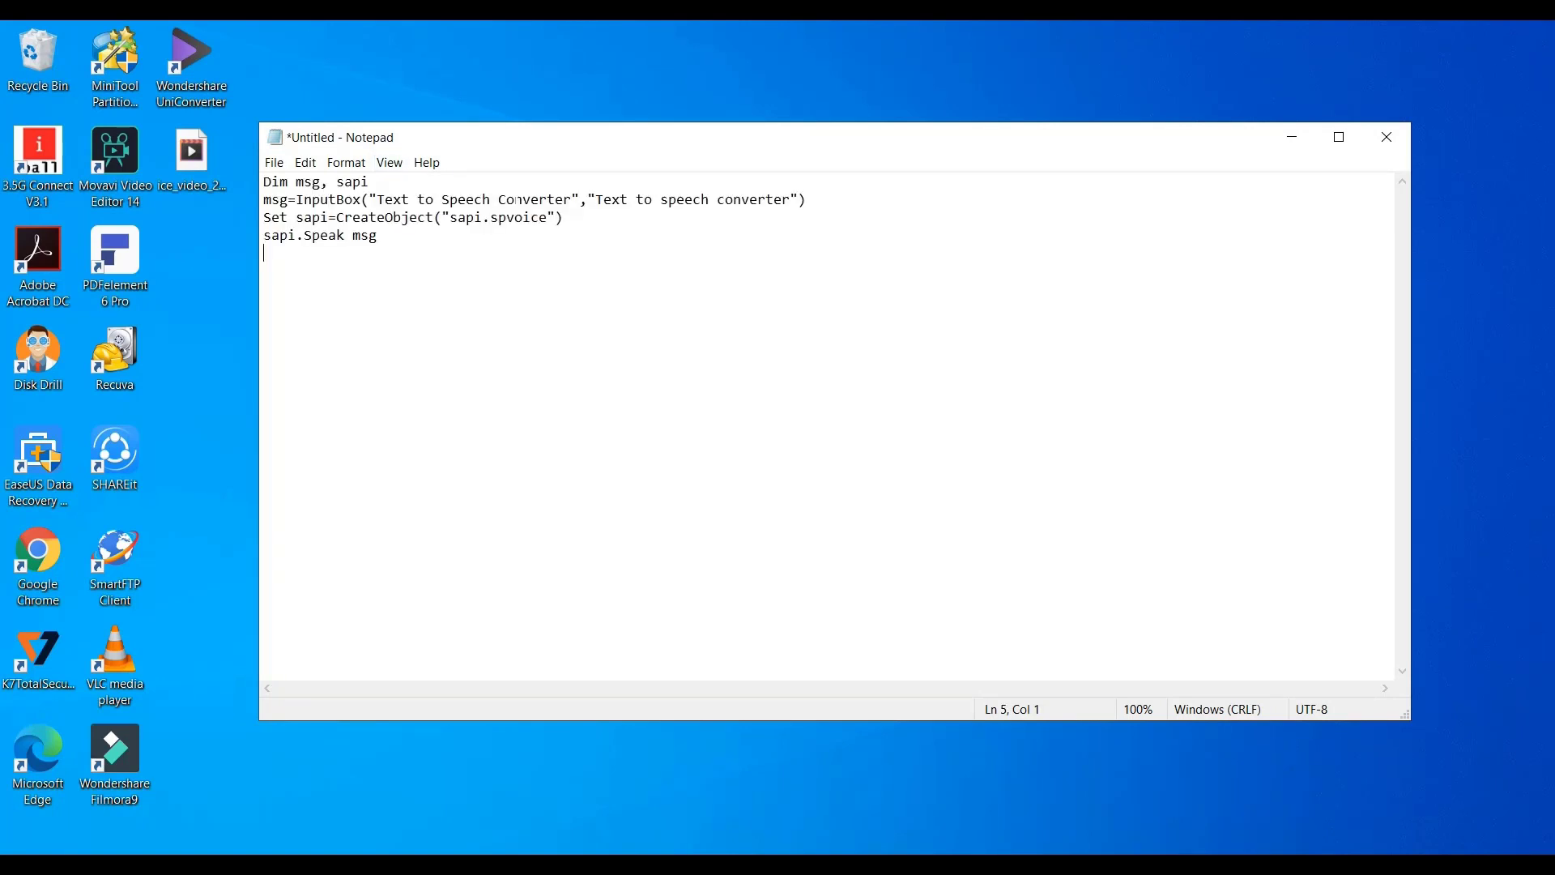
pyautogui.moveTo(264, 172)
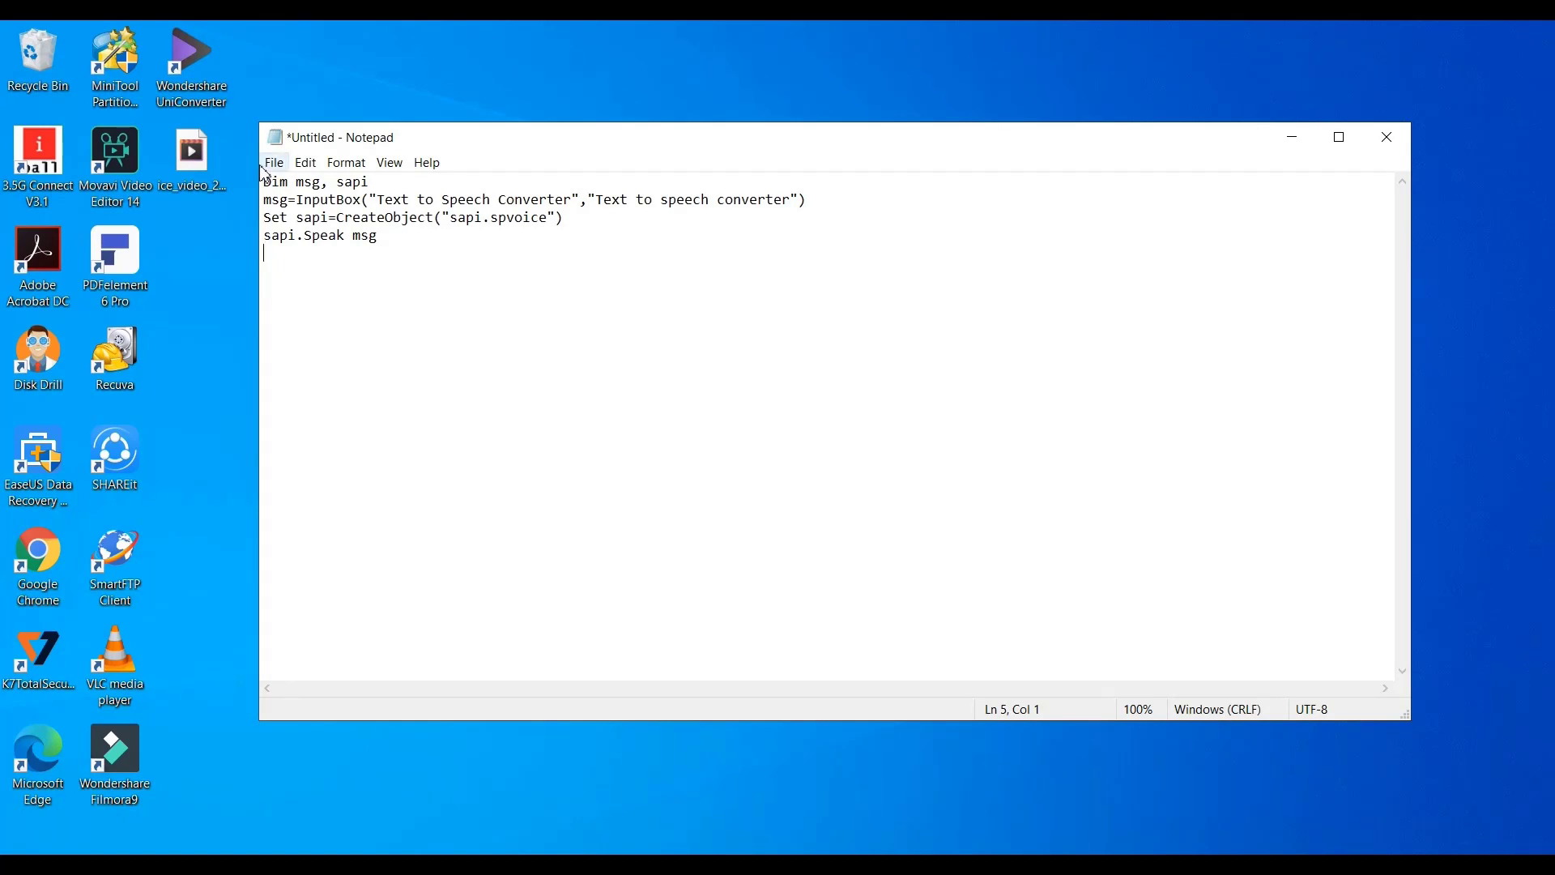
# Open the File menu over the finished four-line text-to-speech VBScript
pyautogui.click(274, 162)
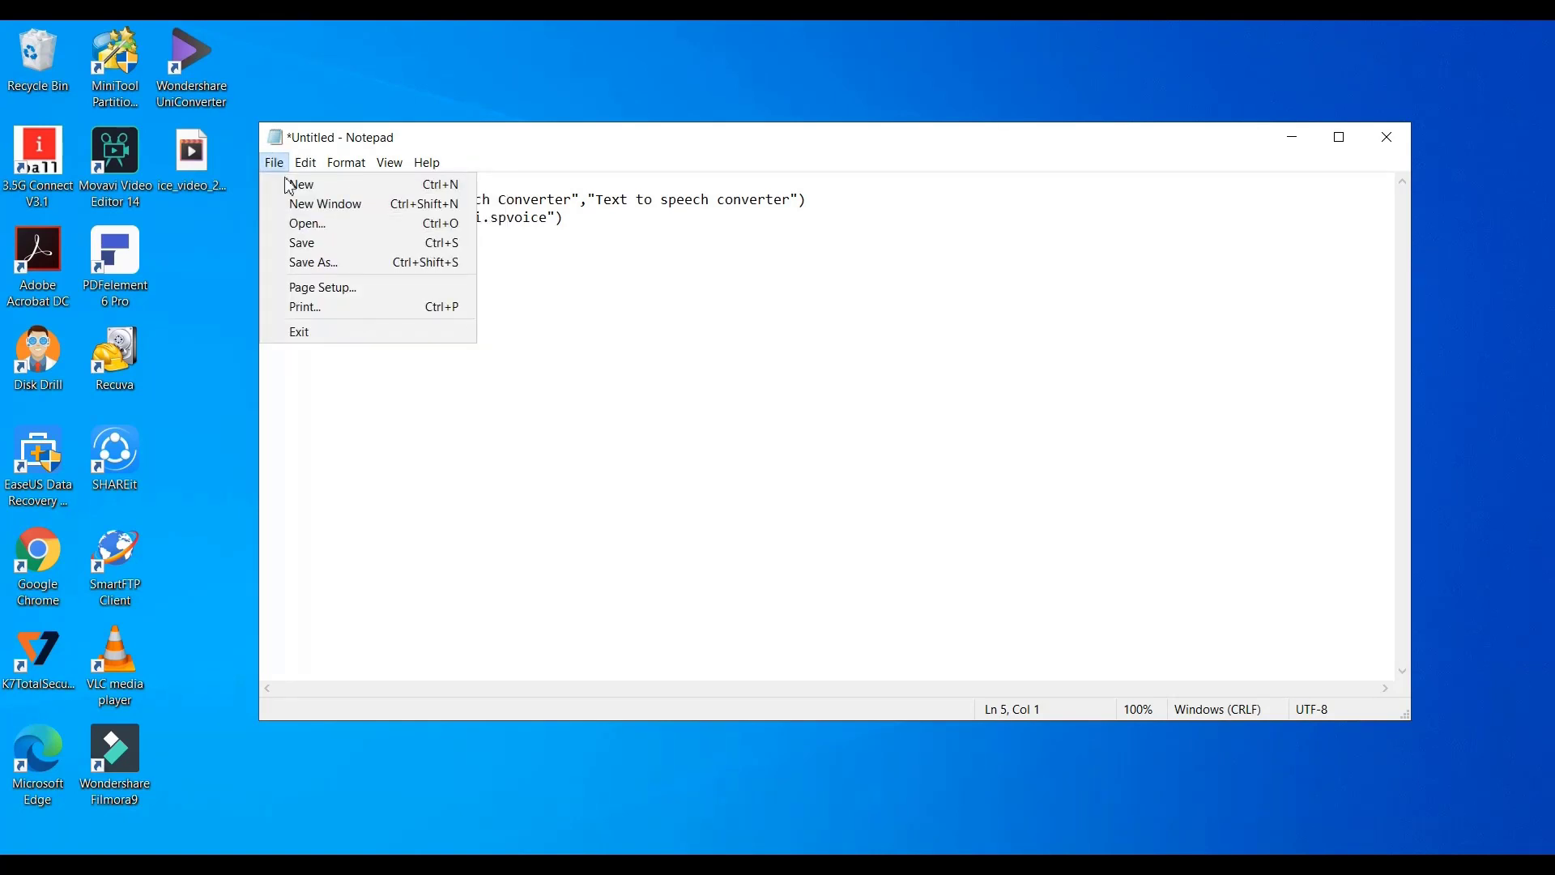
# Use Save As to store the speech script as 'tts.vbs'
pyautogui.click(312, 261)
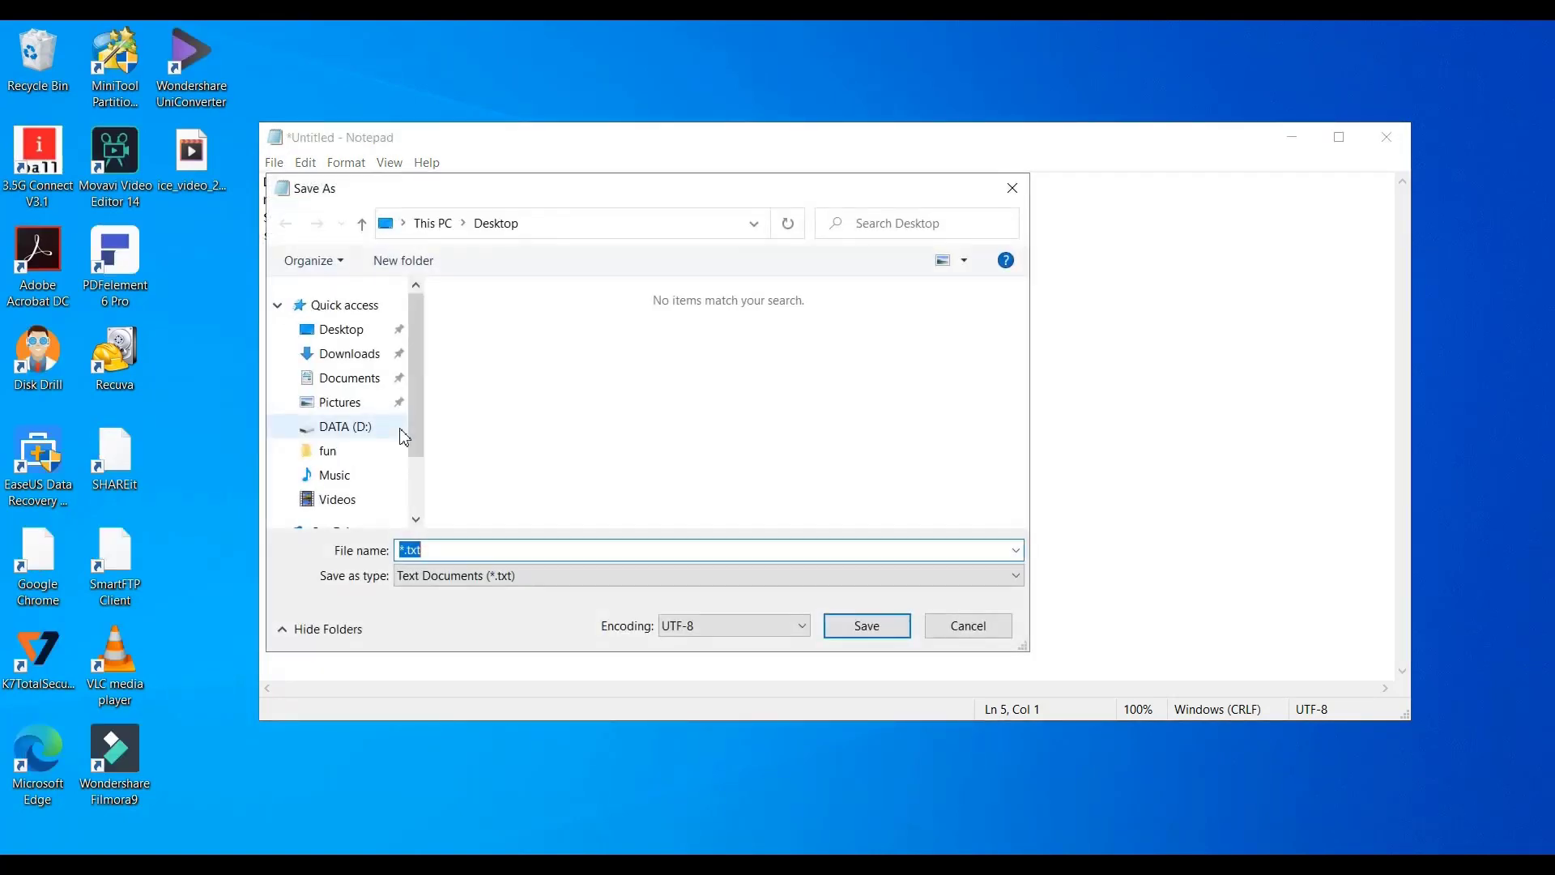
pyautogui.write('tts')
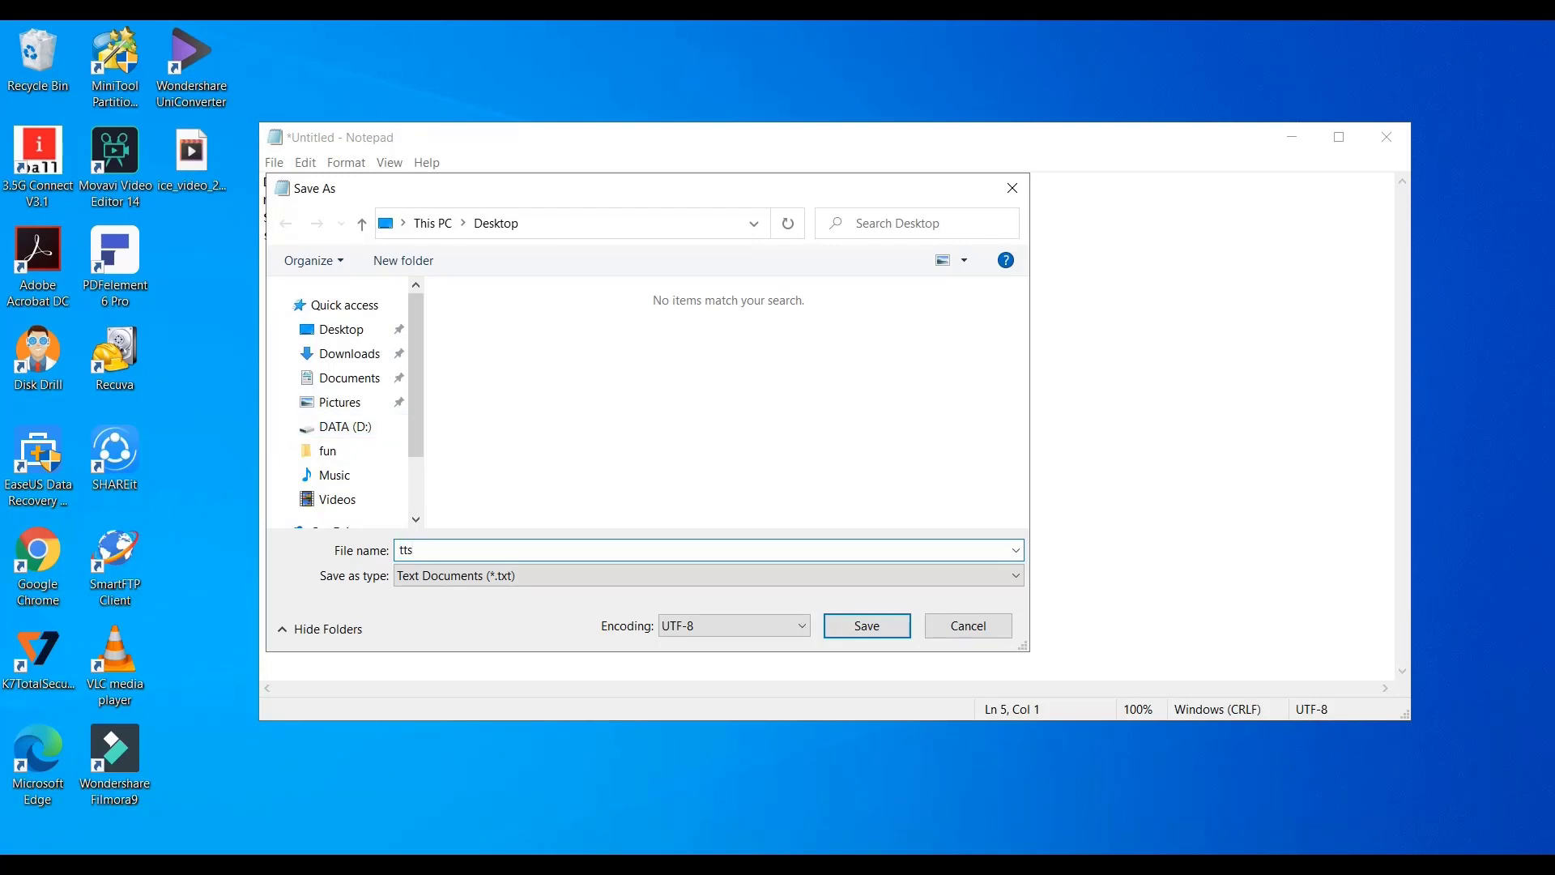
pyautogui.write('.vbs')
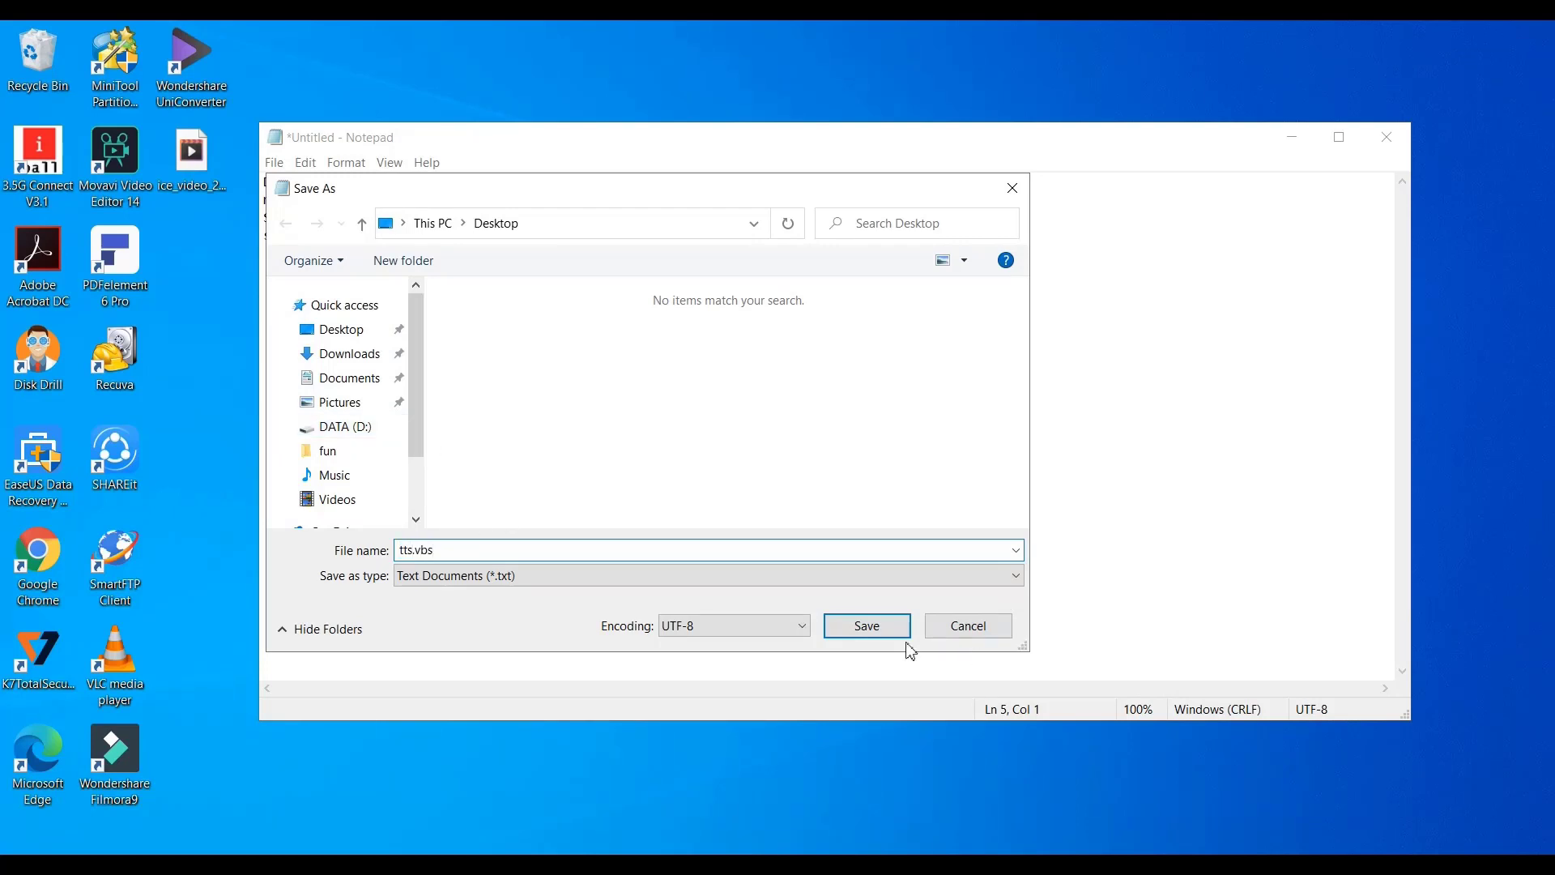
pyautogui.click(867, 625)
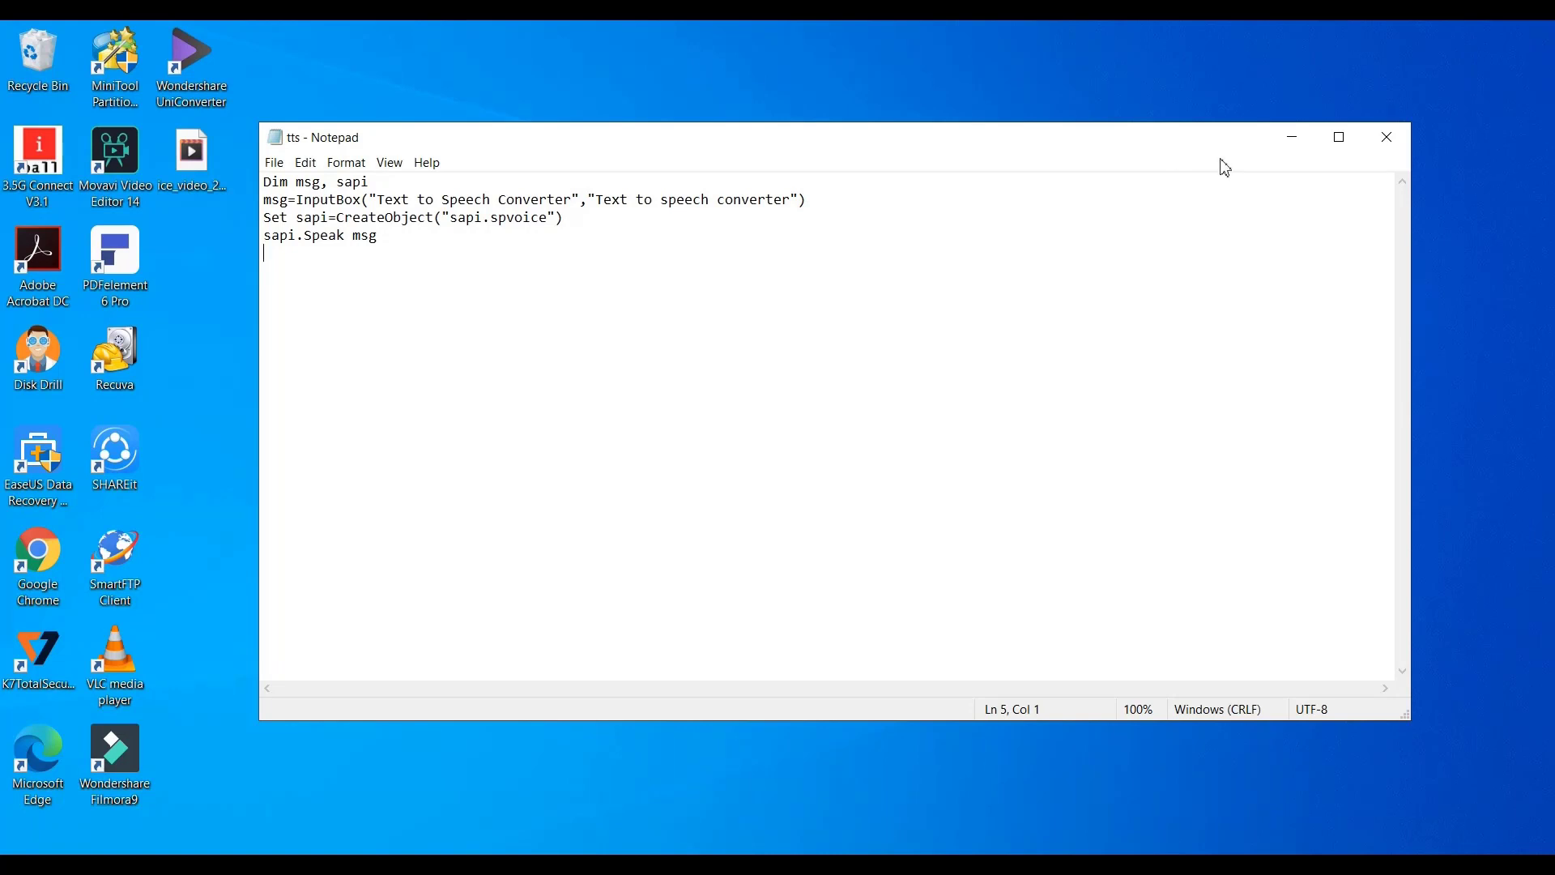
# Move the tts icon to the desktop centre, run it and submit 'hello'
pyautogui.click(1386, 136)
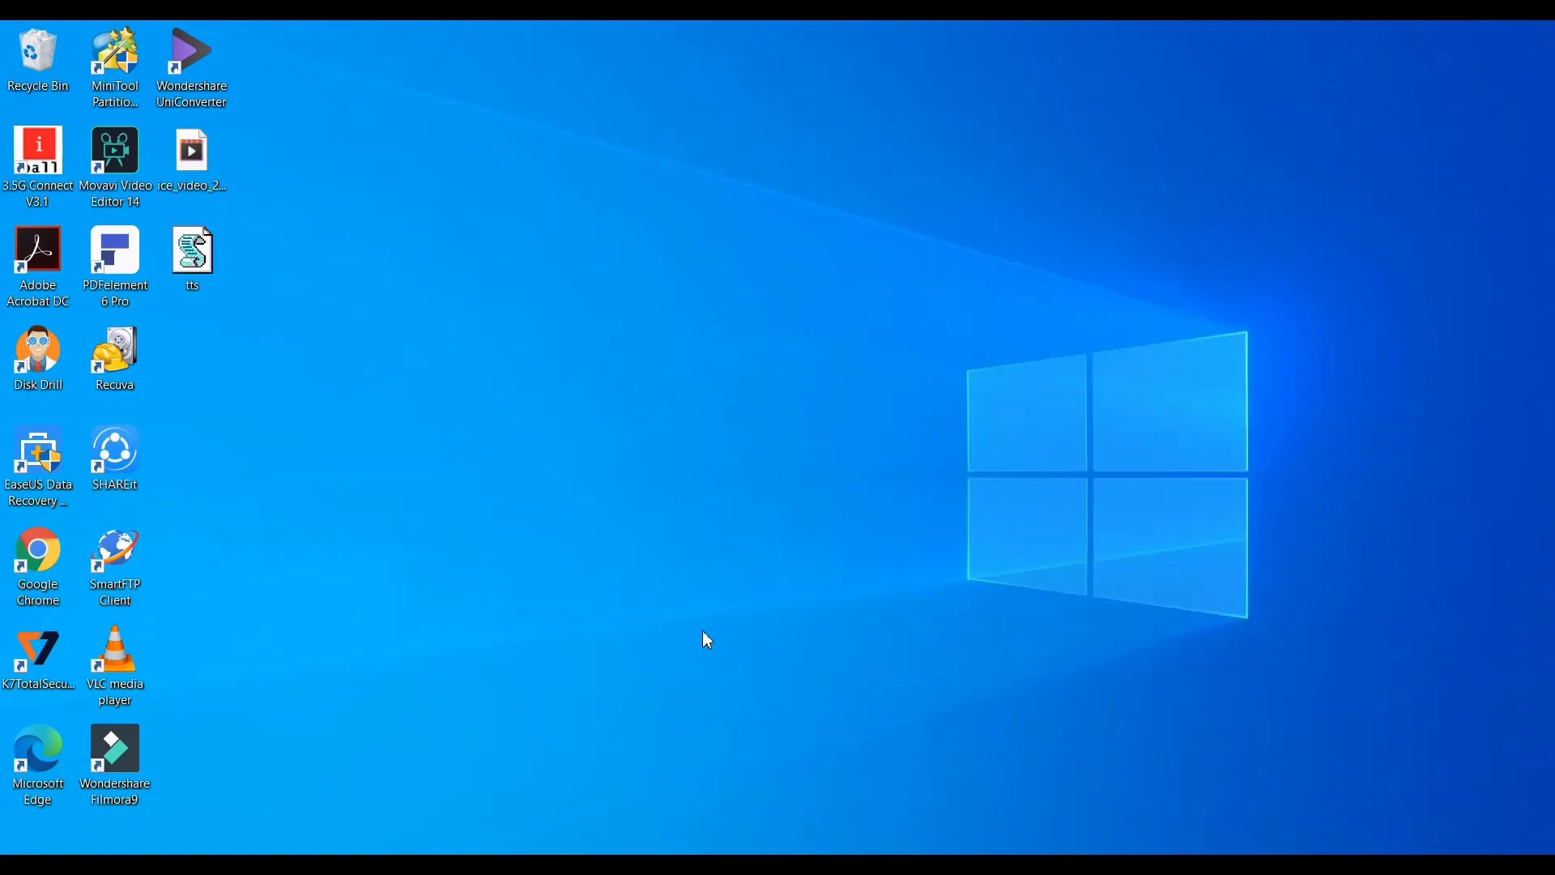
pyautogui.moveTo(191, 258); pyautogui.dragTo(731, 357)
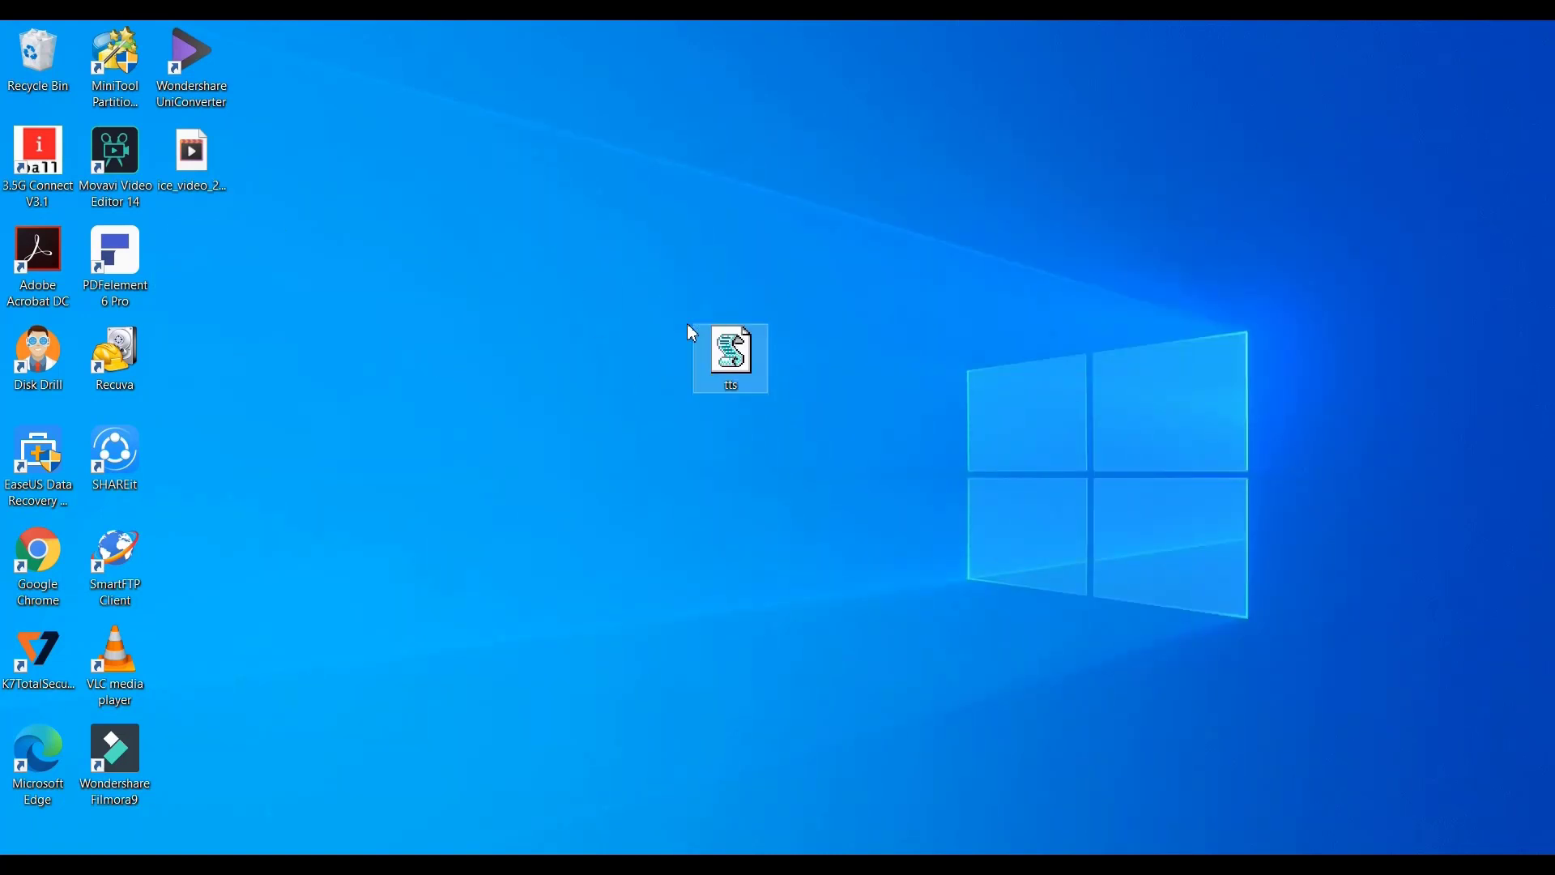
pyautogui.doubleClick(731, 356)
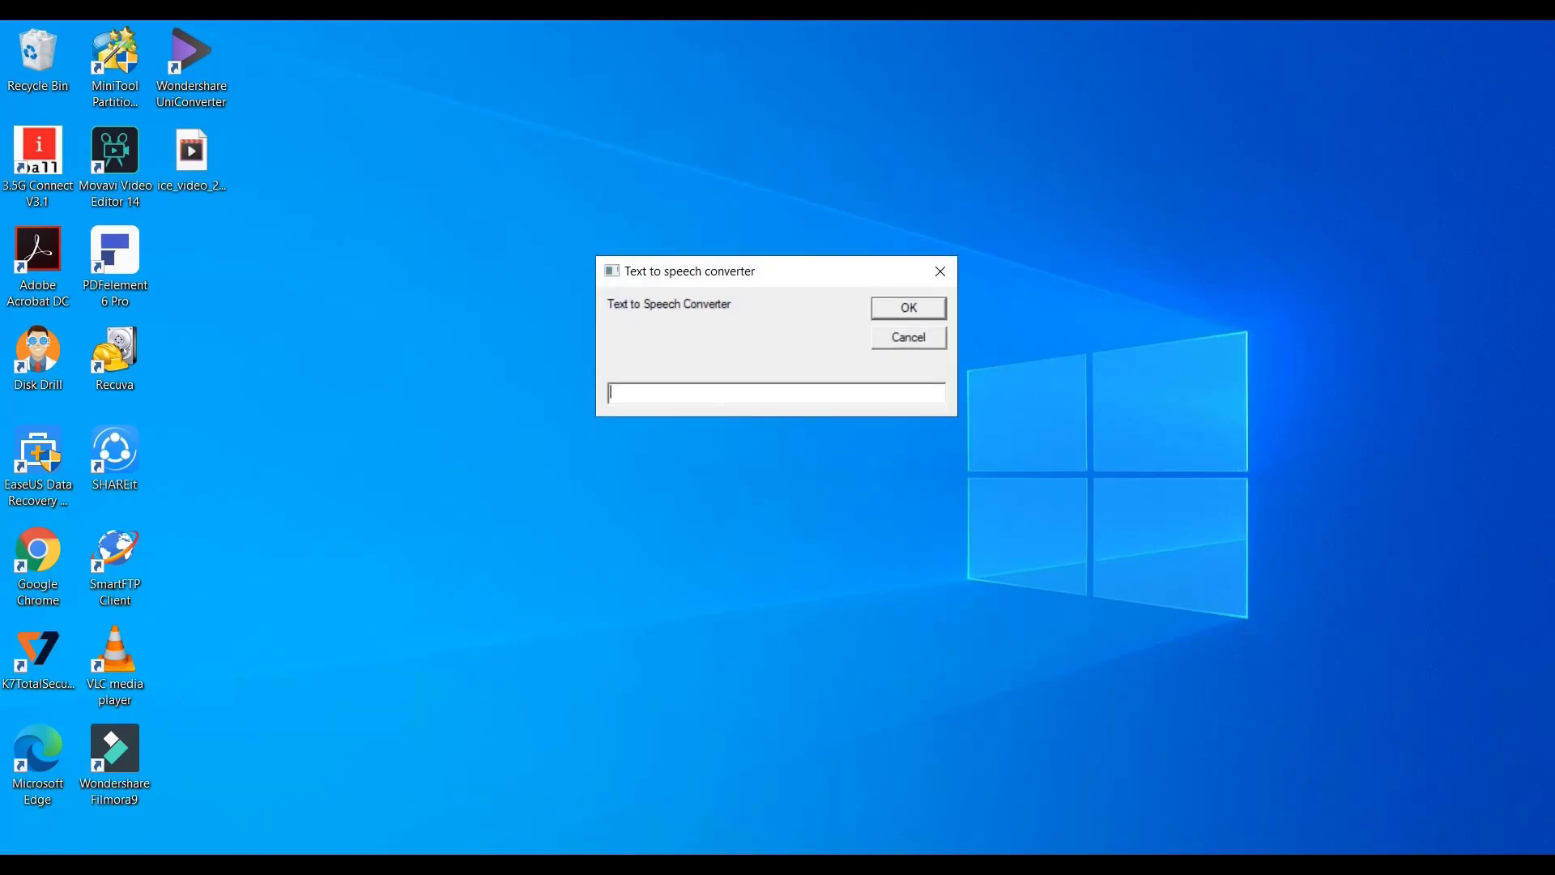
pyautogui.write('hello')
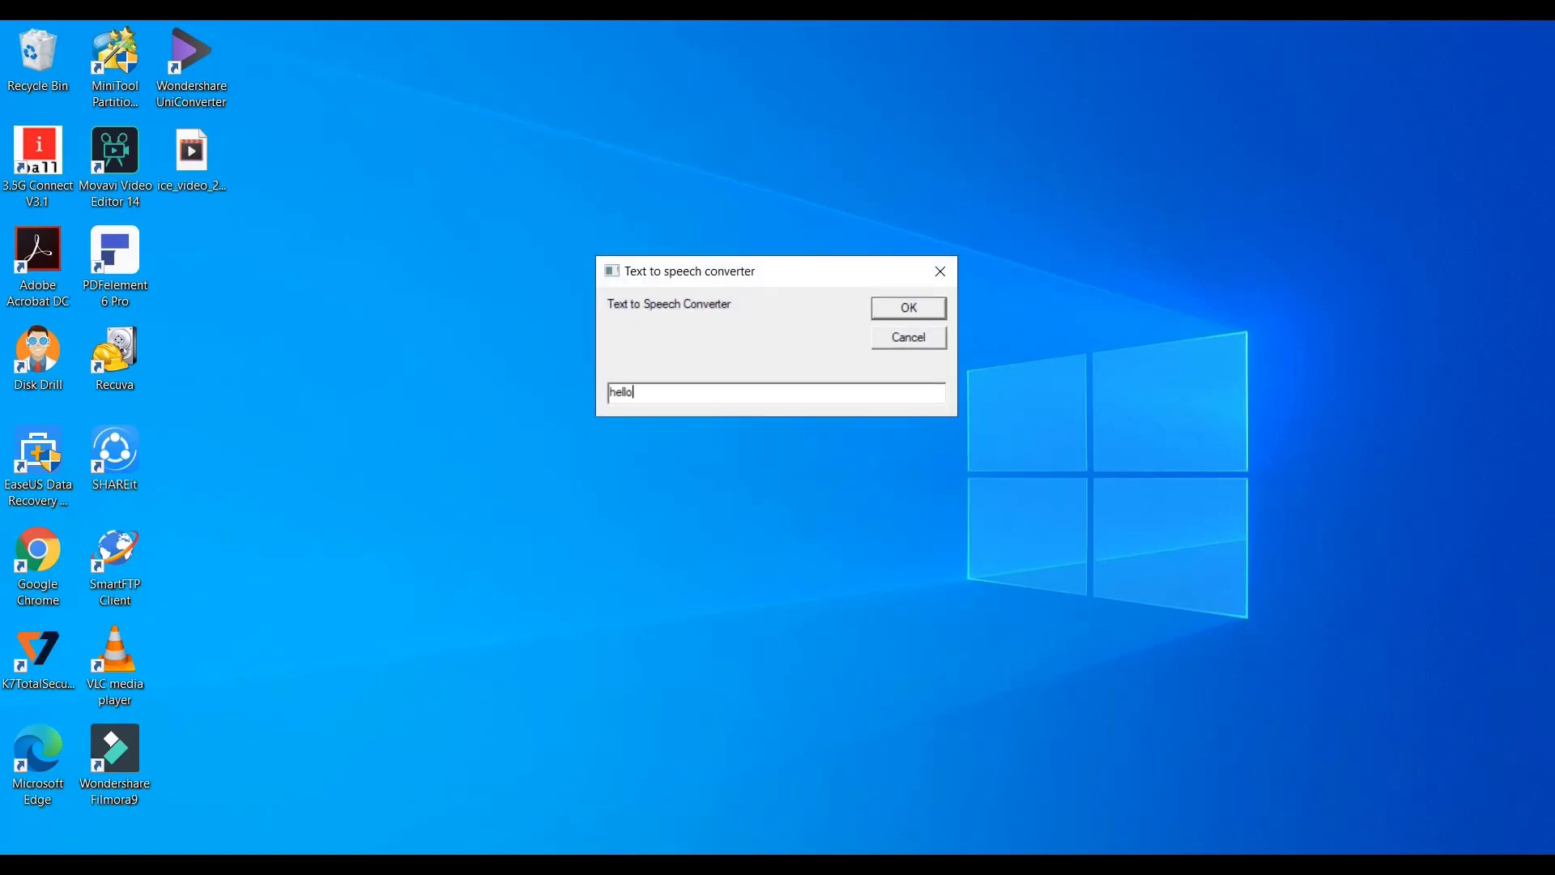
pyautogui.click(908, 307)
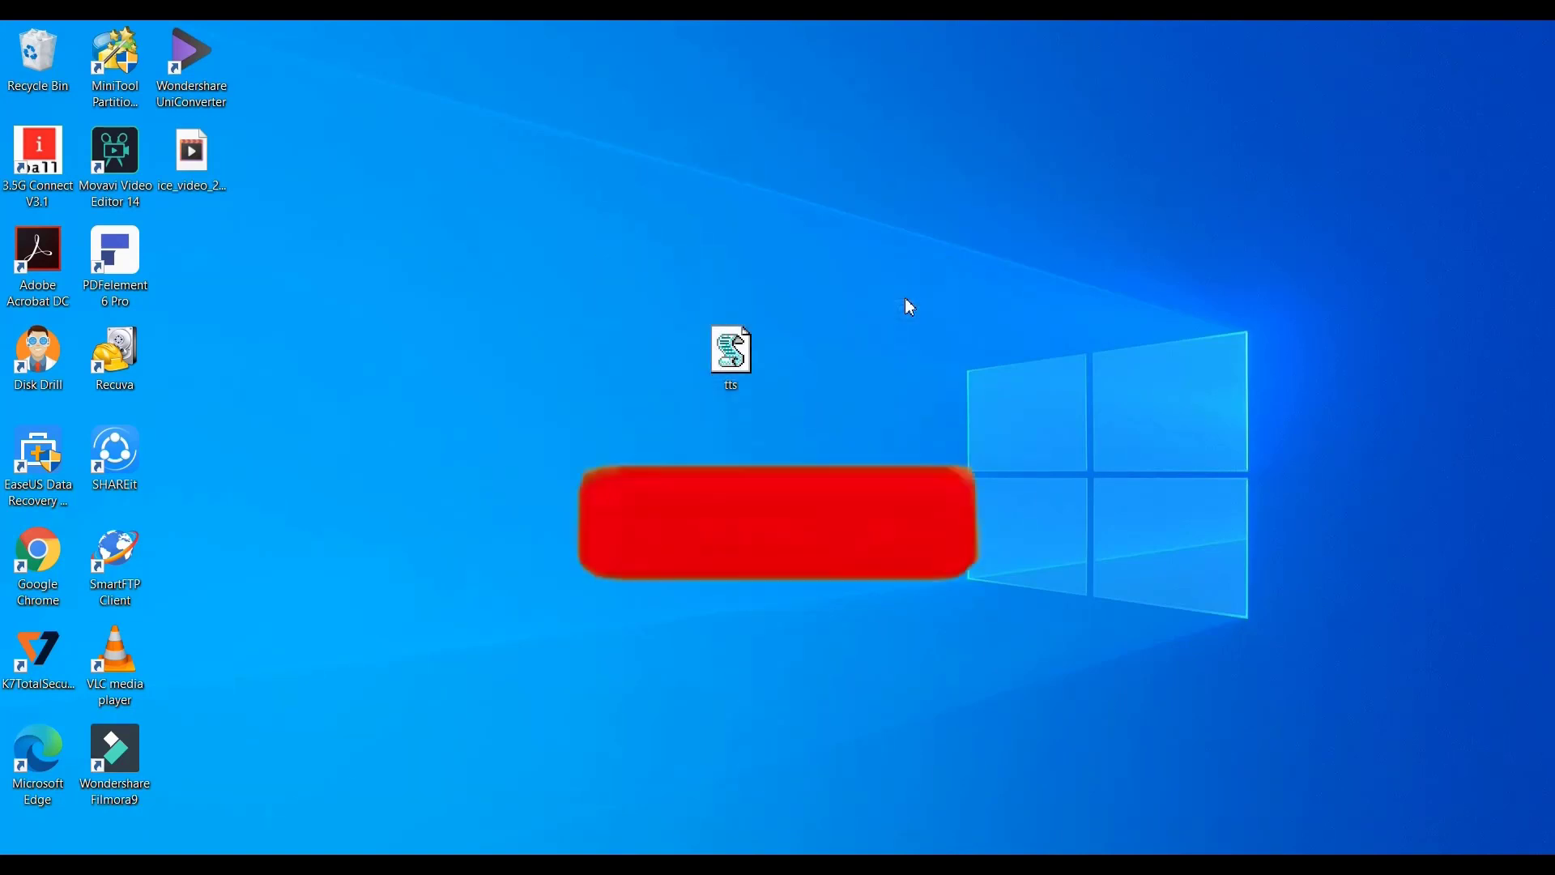